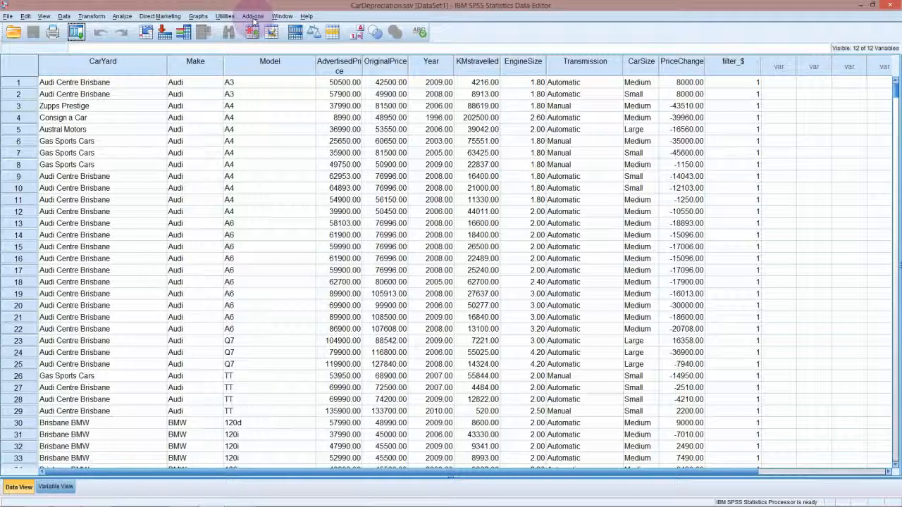
pyautogui.moveTo(282, 86)
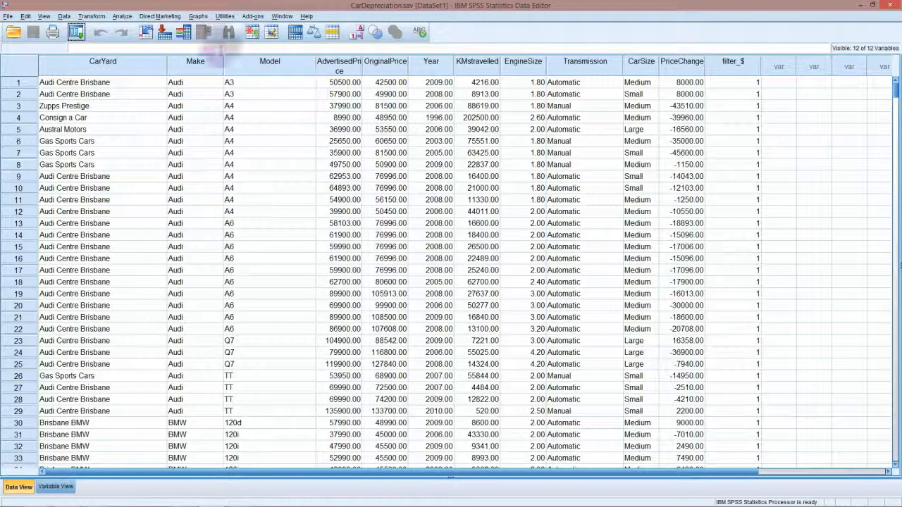
# Step: Open Graphs > Chart Builder and bring up the Scatter/Dot chart gallery
pyautogui.click(198, 15)
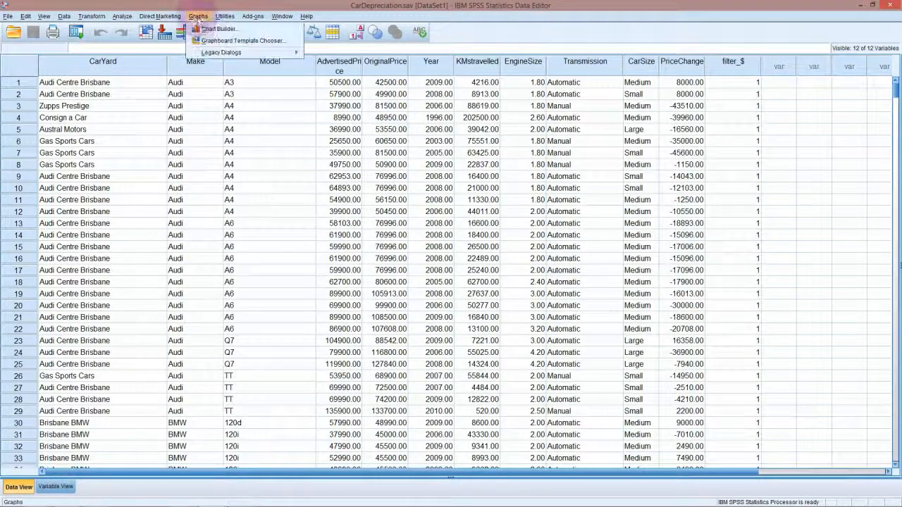
pyautogui.click(218, 28)
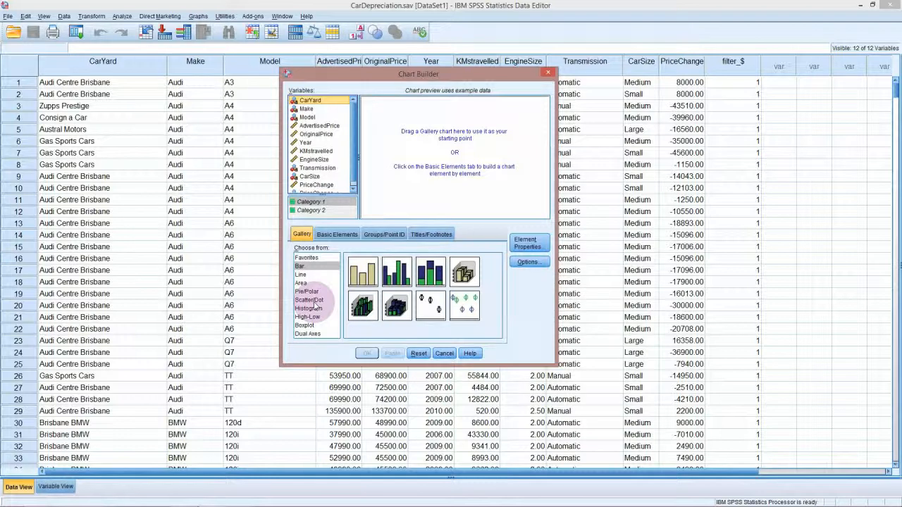
pyautogui.click(308, 299)
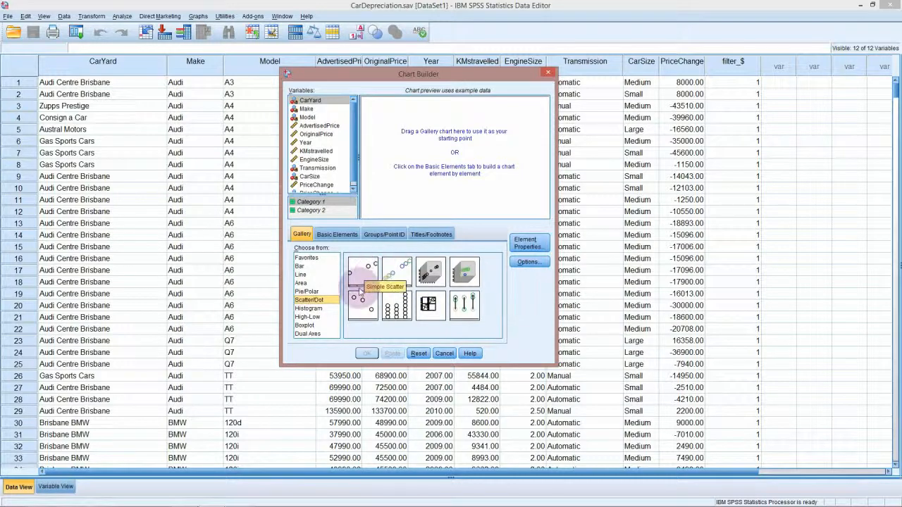
pyautogui.moveTo(363, 304)
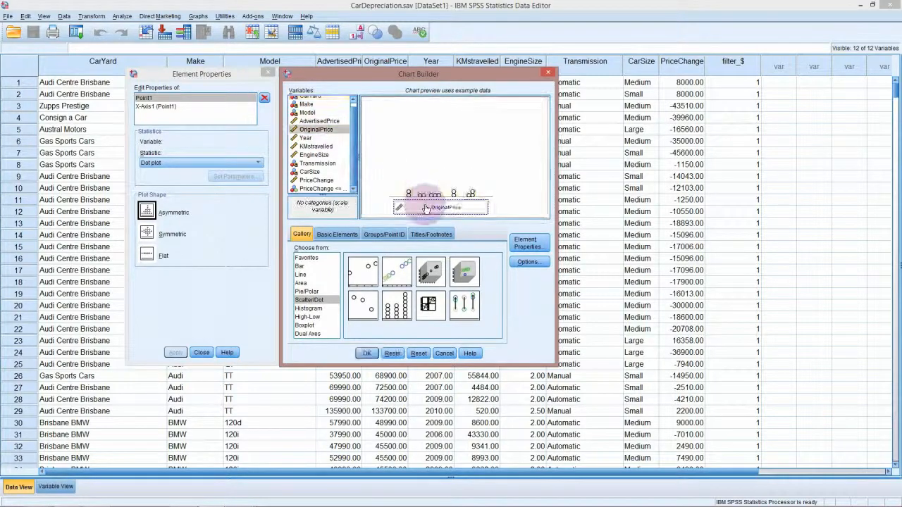
pyautogui.click(366, 353)
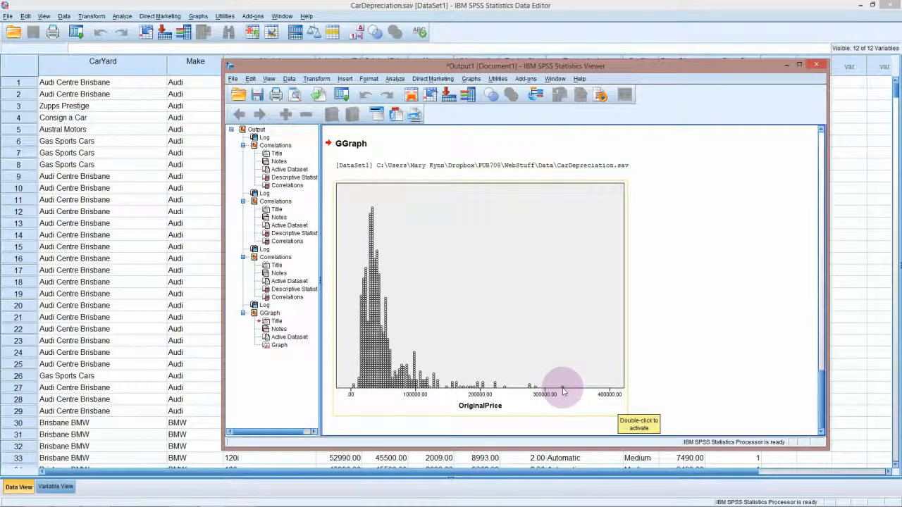
pyautogui.moveTo(381, 222)
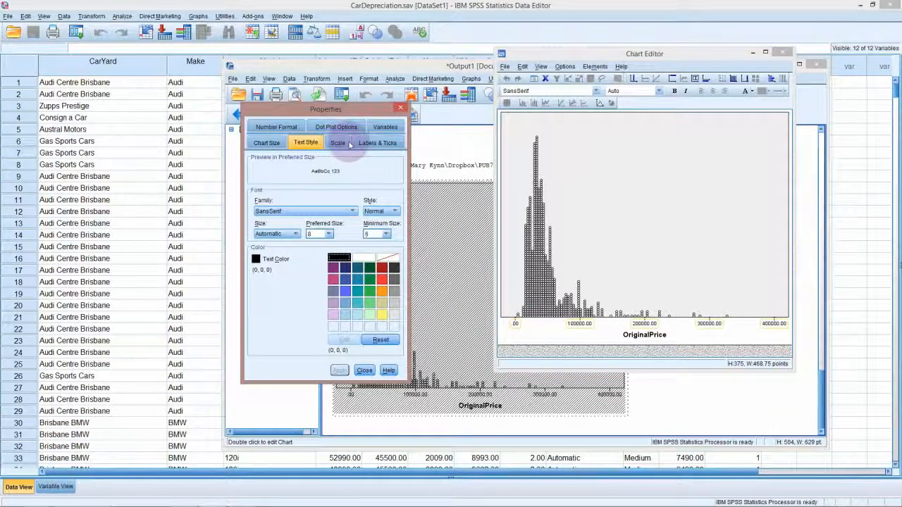
# Step: Give the OriginalPrice axis a custom 350000 maximum and 50000 increment, then apply
pyautogui.click(337, 142)
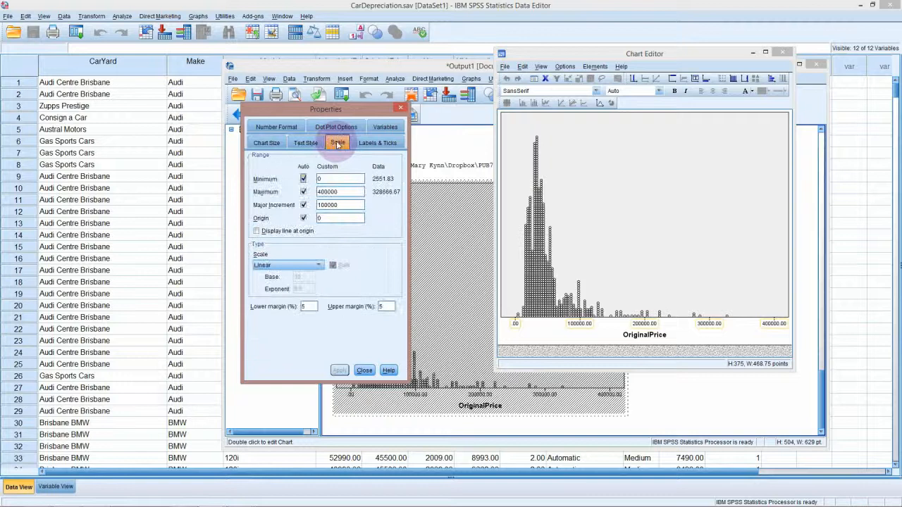
pyautogui.click(337, 142)
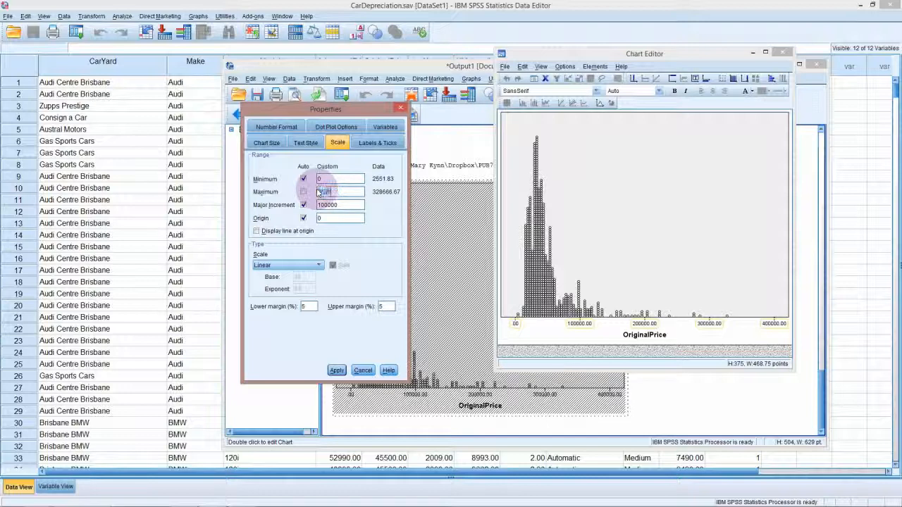
pyautogui.write('75000')
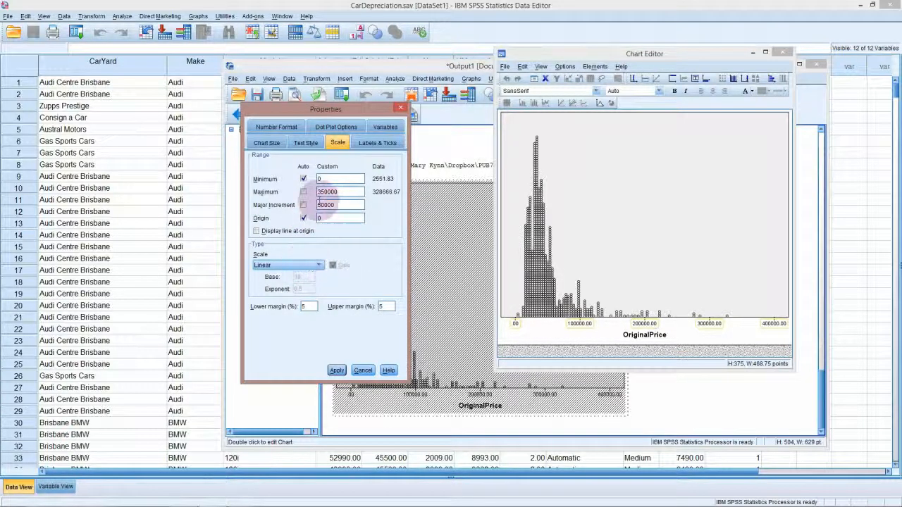
pyautogui.click(377, 142)
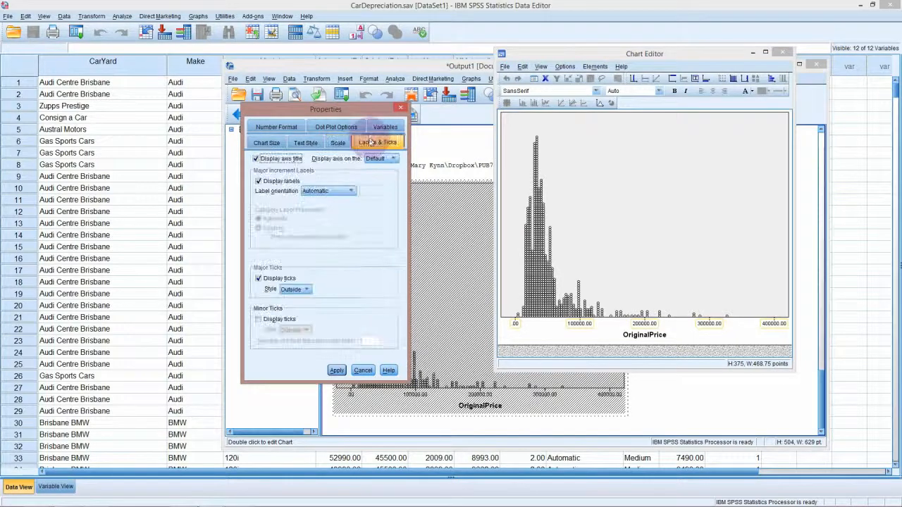
pyautogui.click(378, 142)
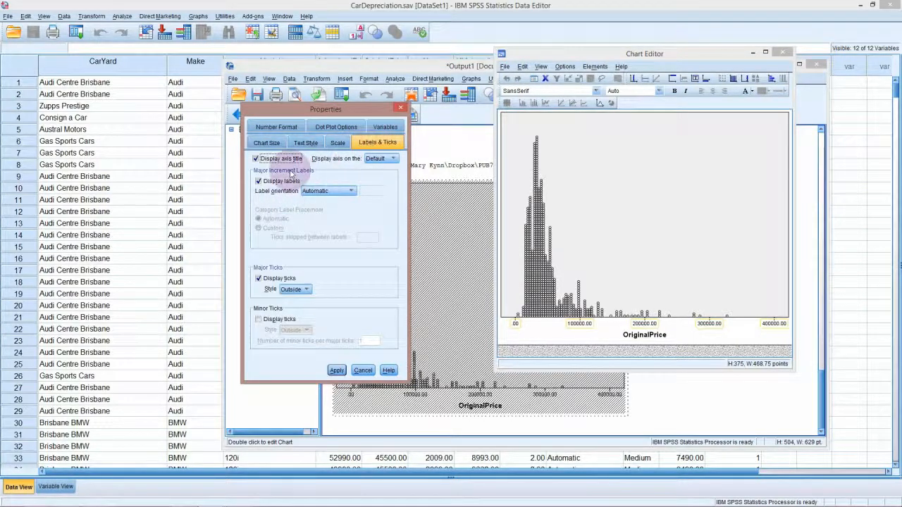
pyautogui.click(305, 142)
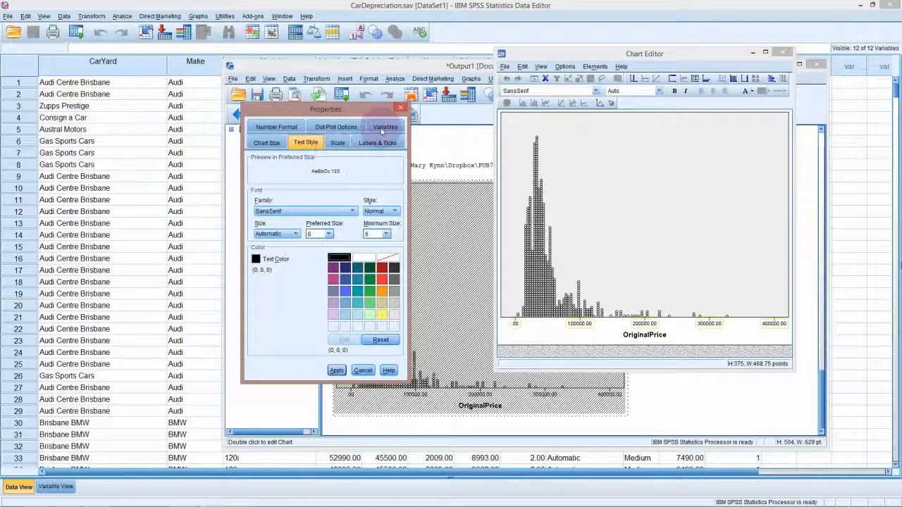
pyautogui.click(384, 127)
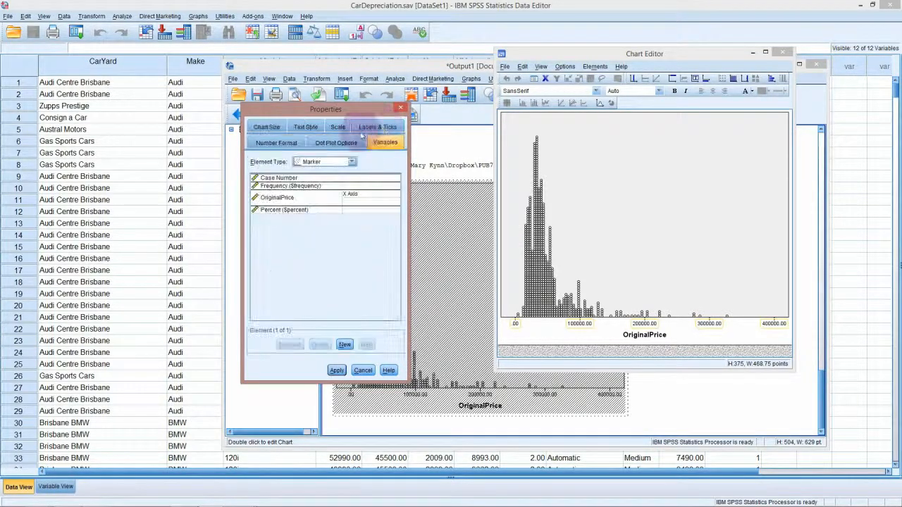
pyautogui.click(266, 127)
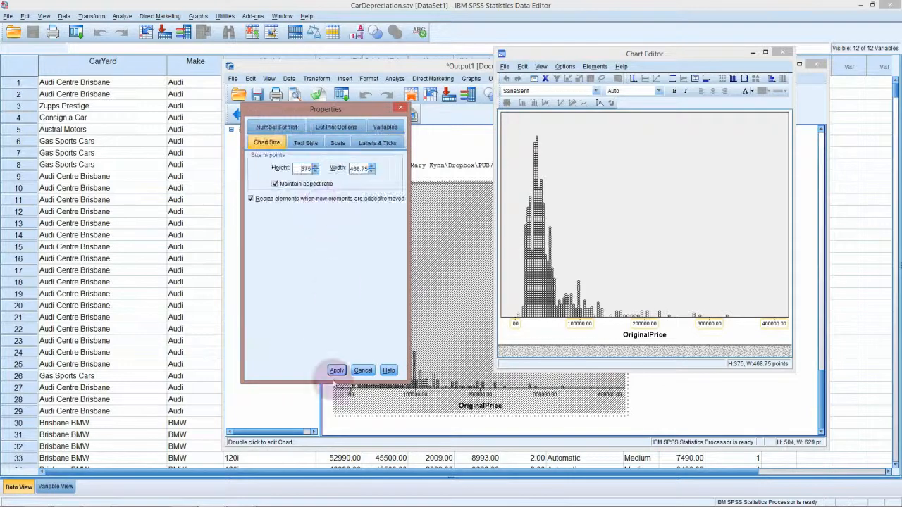
pyautogui.click(305, 143)
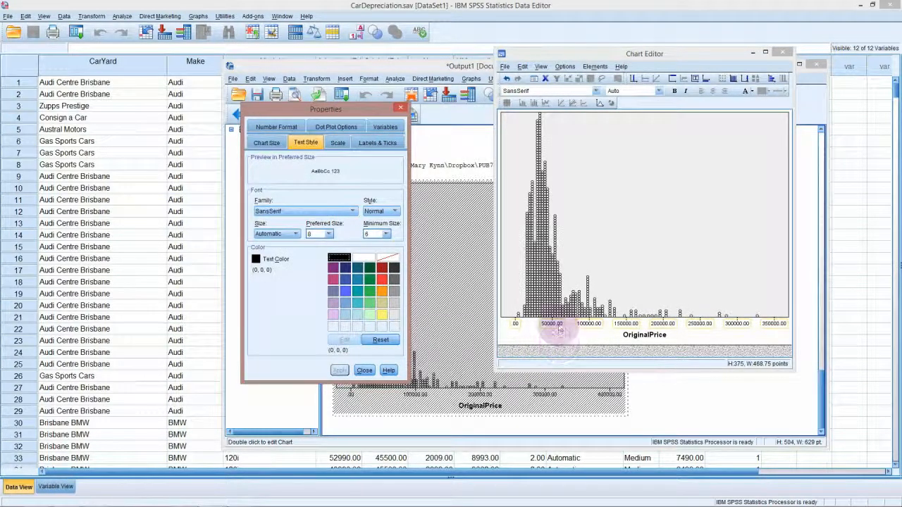
# Step: Review the Scale and Labels & Ticks settings, close Properties and the Chart Editor
pyautogui.click(337, 143)
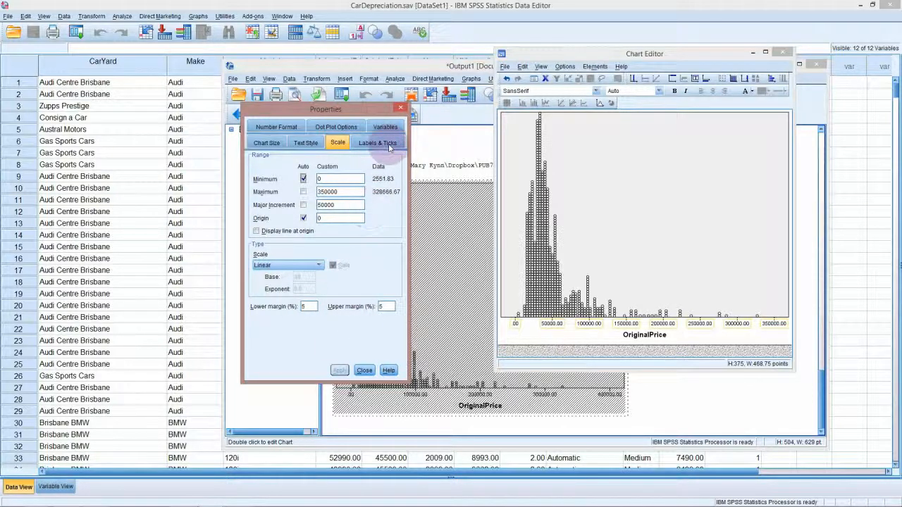
pyautogui.click(376, 142)
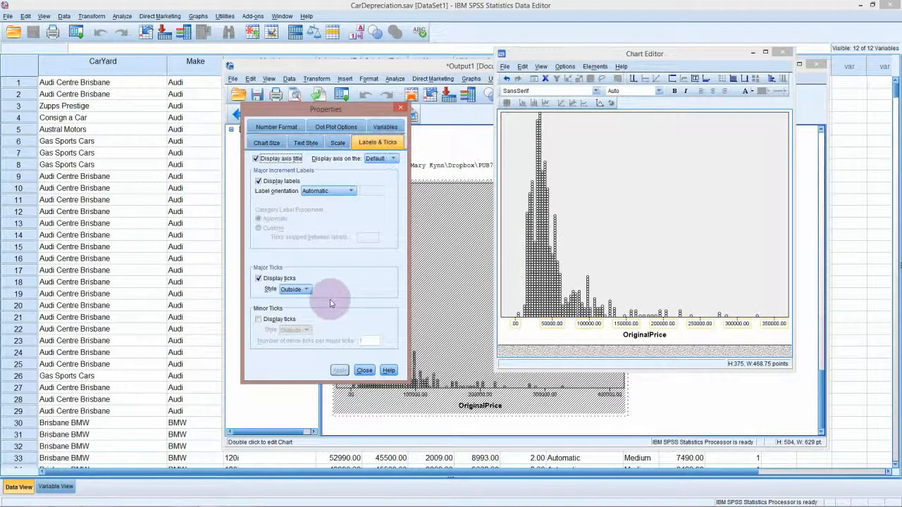
pyautogui.click(364, 370)
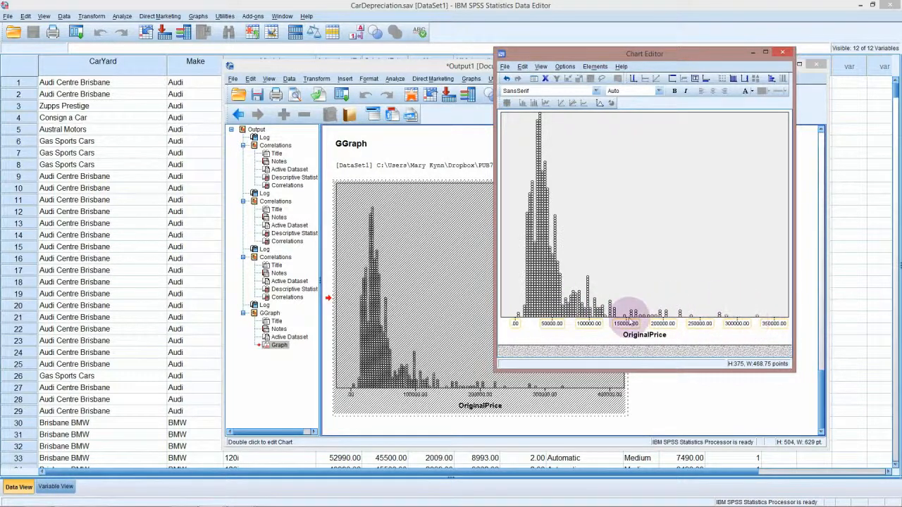
pyautogui.moveTo(731, 284)
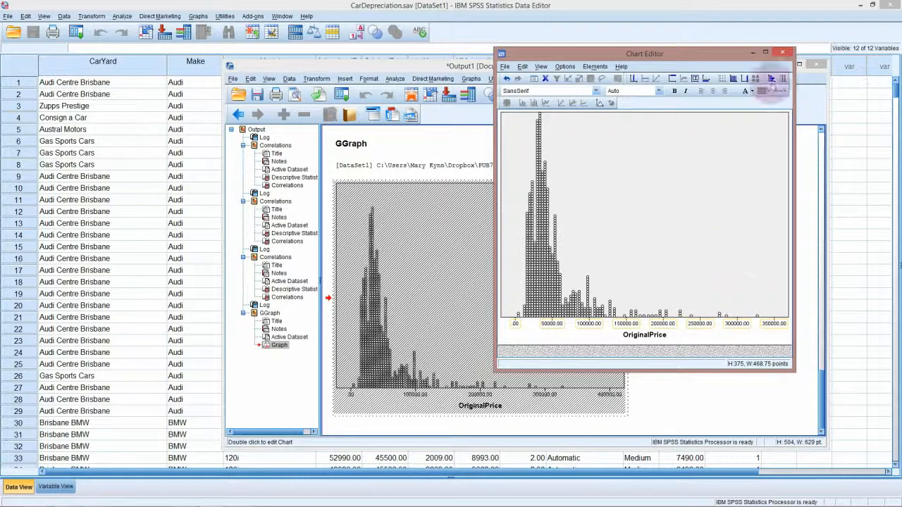
pyautogui.click(782, 52)
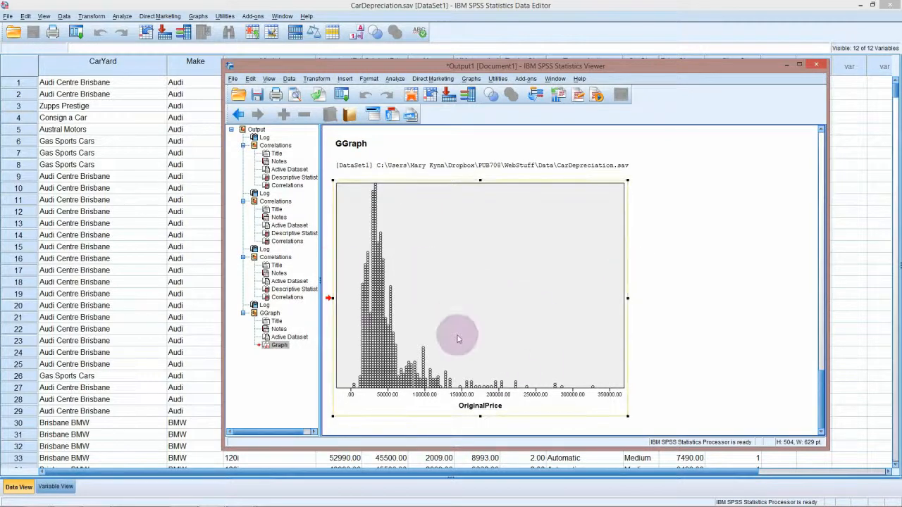
pyautogui.moveTo(525, 320)
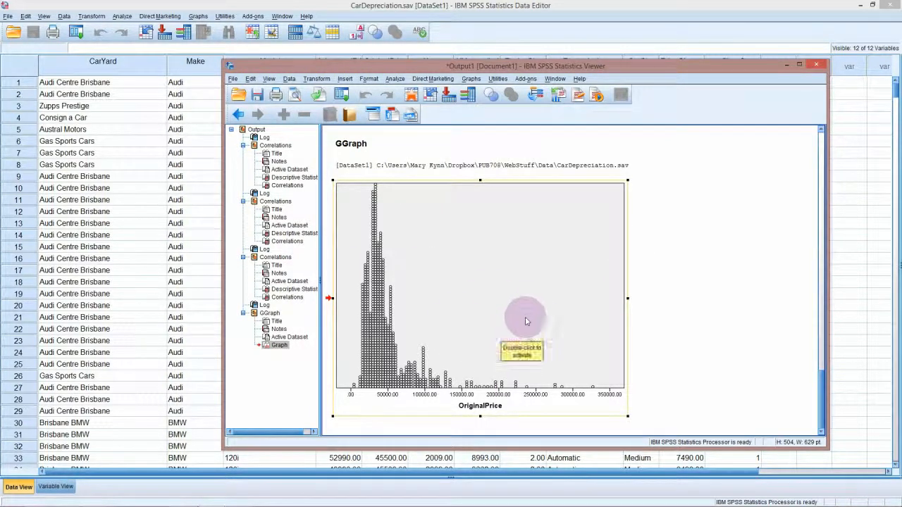
pyautogui.moveTo(515, 283)
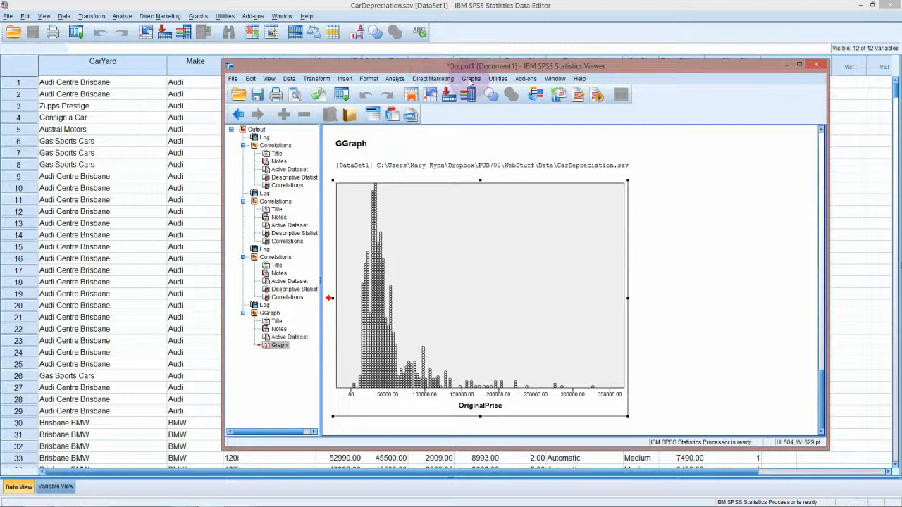
# Step: Open the Graphs menu in the Viewer to reach Chart Builder
pyautogui.click(471, 79)
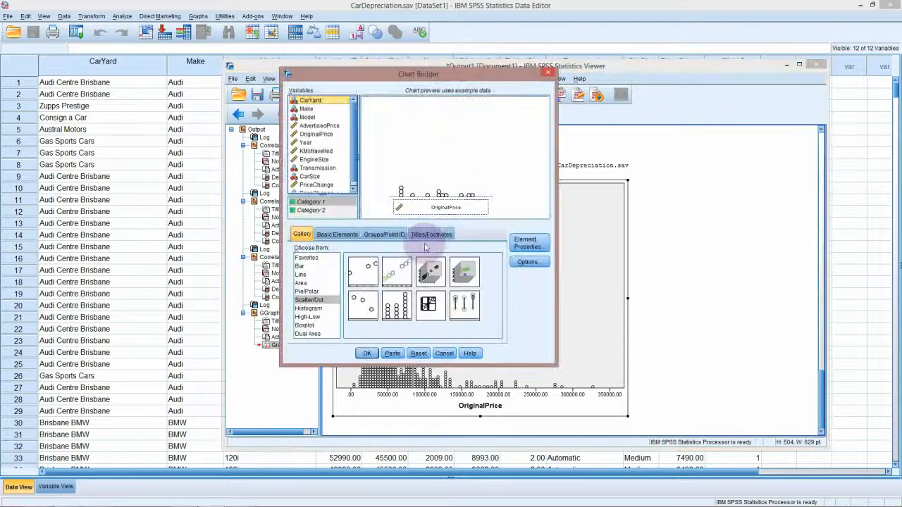
# Step: Build and run a scatter plot with AdvertisedPrice on Y and OriginalPrice on X
pyautogui.click(362, 272)
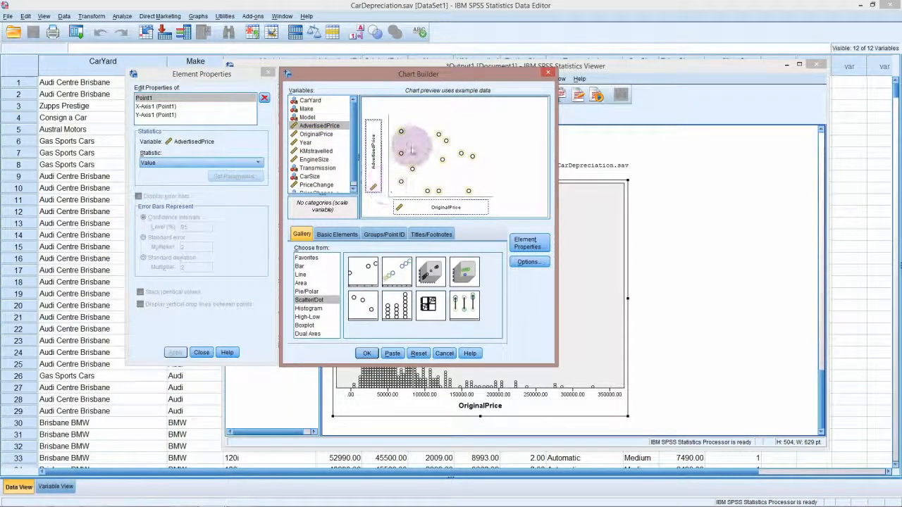
pyautogui.moveTo(422, 176)
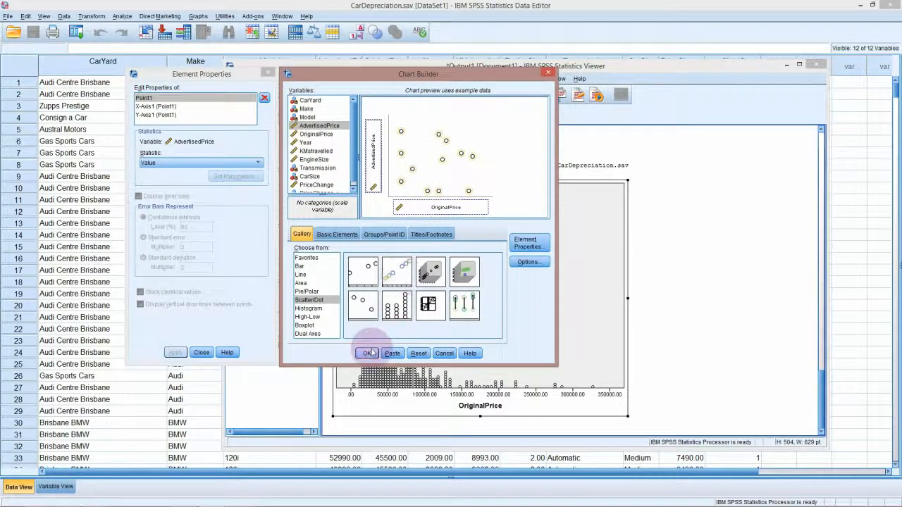
pyautogui.click(369, 353)
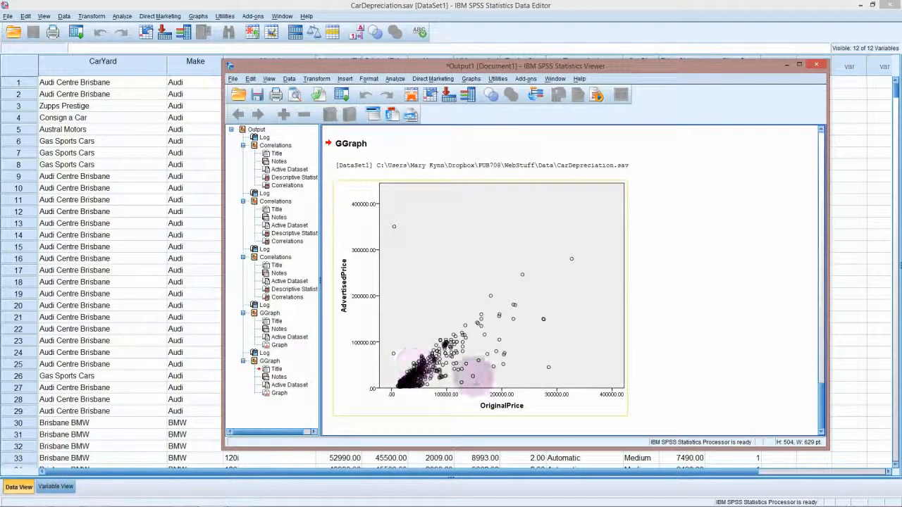
pyautogui.moveTo(465, 373)
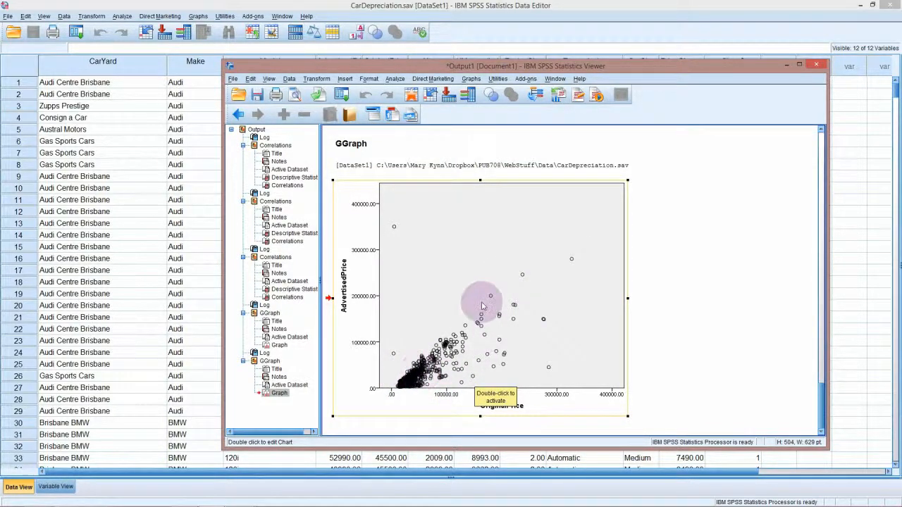
pyautogui.moveTo(574, 259)
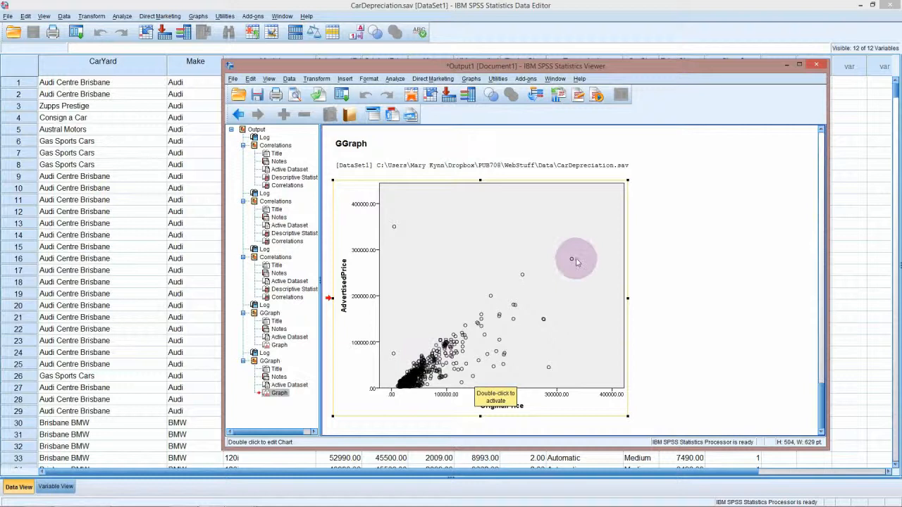
pyautogui.moveTo(493, 307)
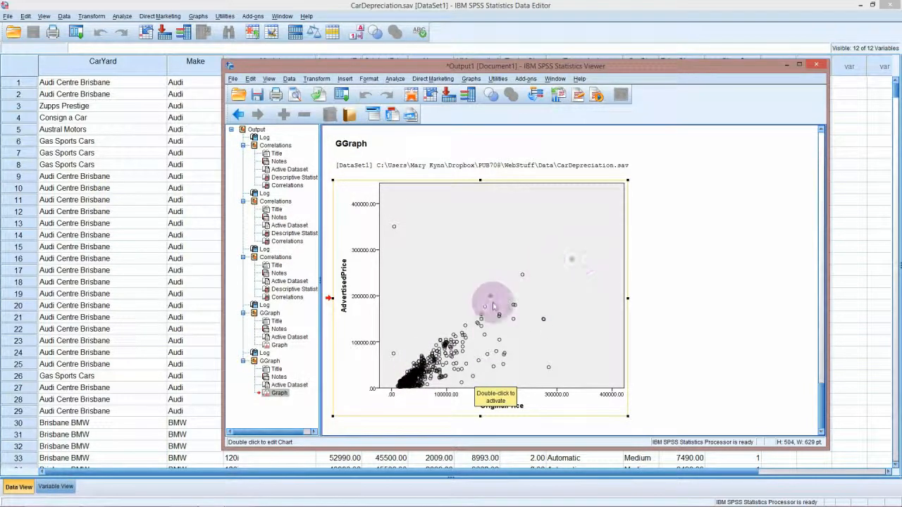
pyautogui.moveTo(493, 268)
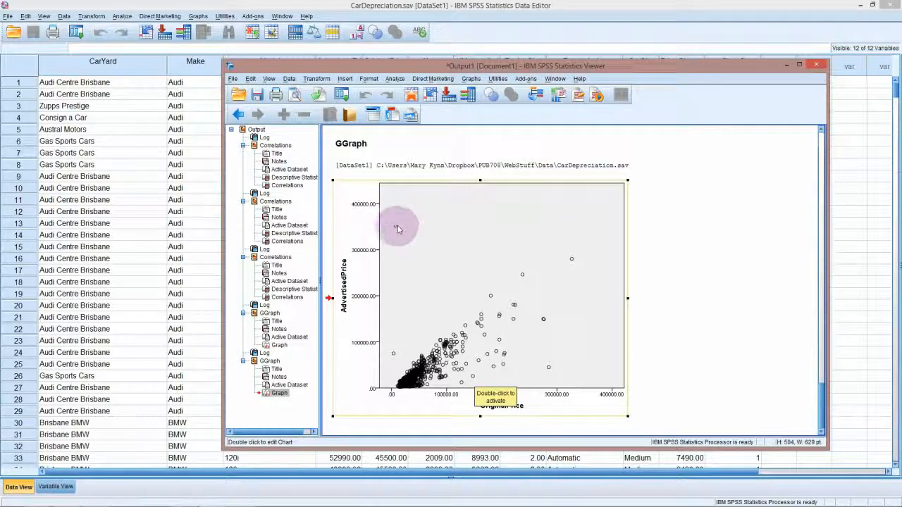
pyautogui.moveTo(405, 310)
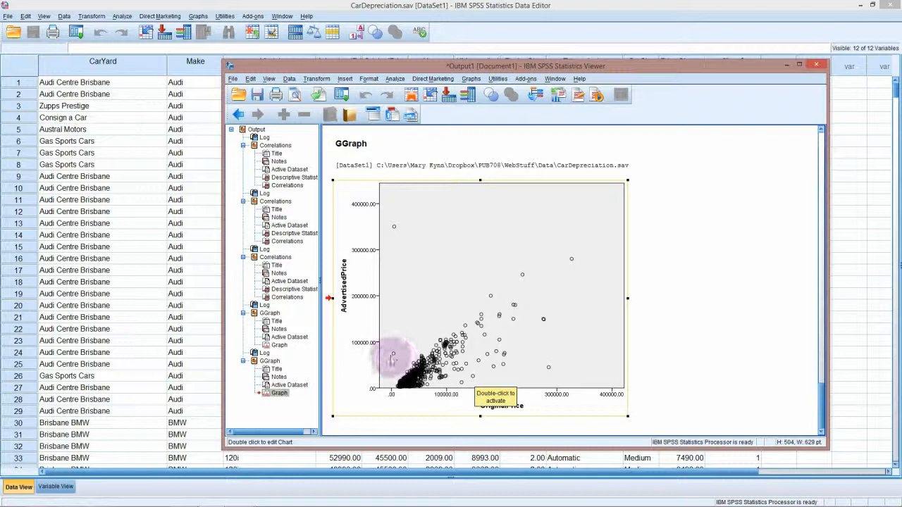
pyautogui.moveTo(393, 229)
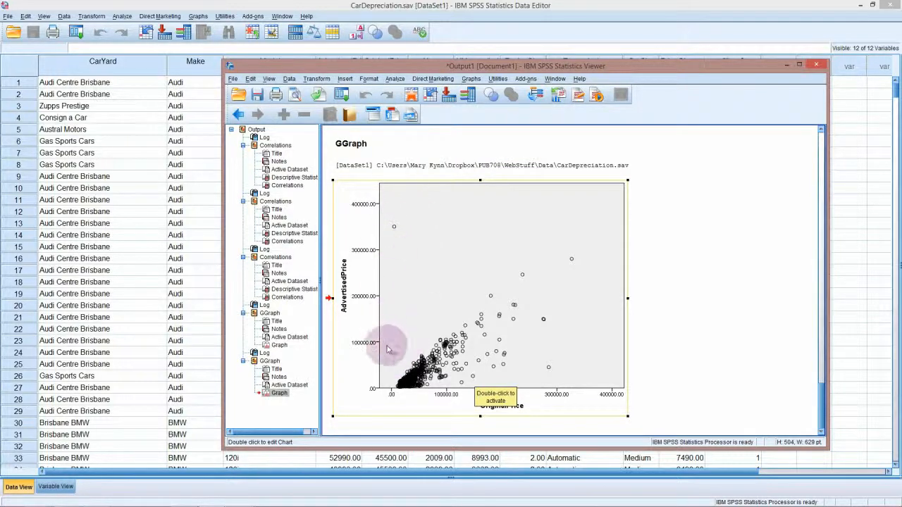
pyautogui.moveTo(407, 290)
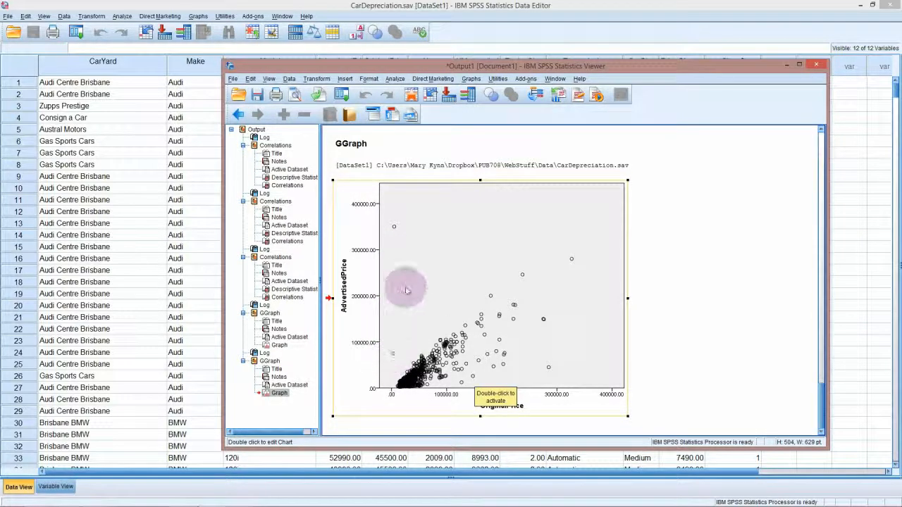
pyautogui.moveTo(558, 289)
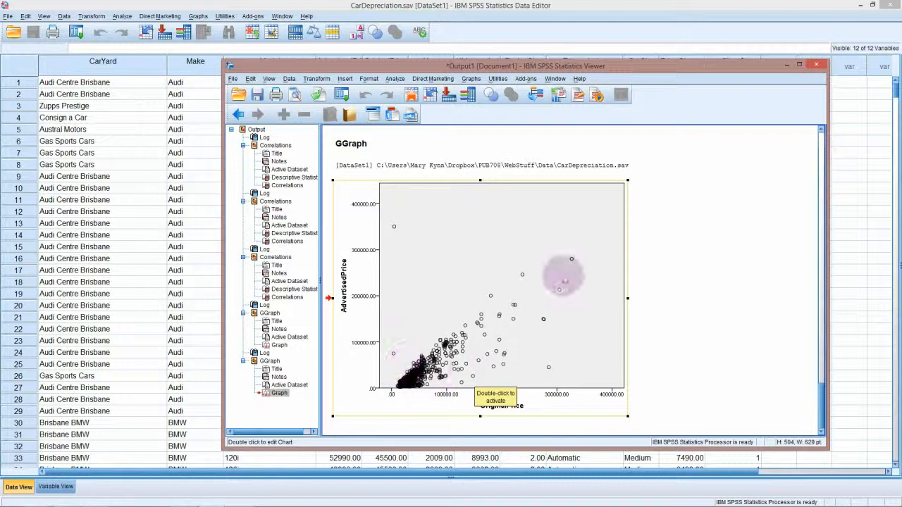
pyautogui.moveTo(567, 268)
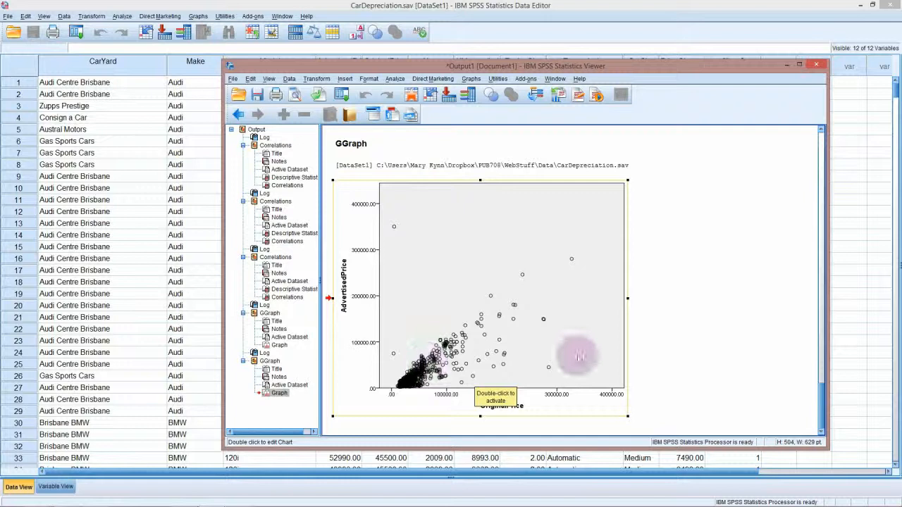
pyautogui.moveTo(559, 252)
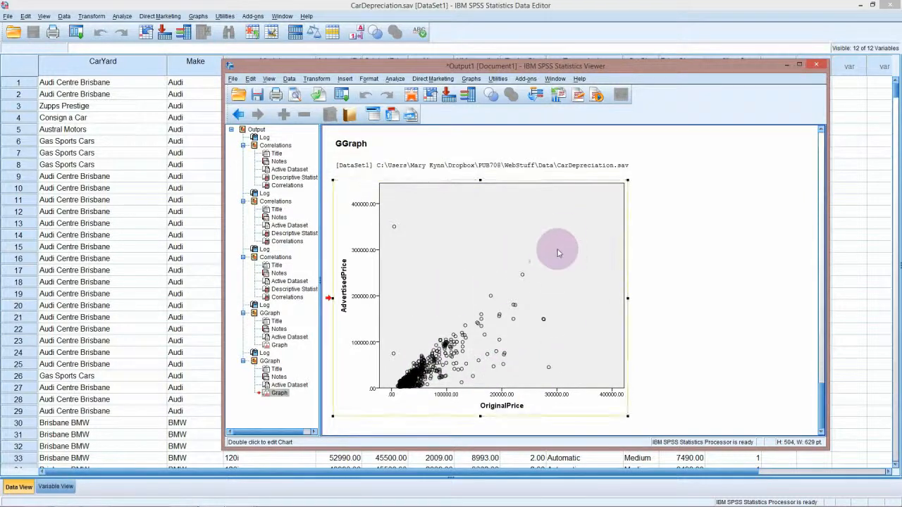
pyautogui.moveTo(663, 305)
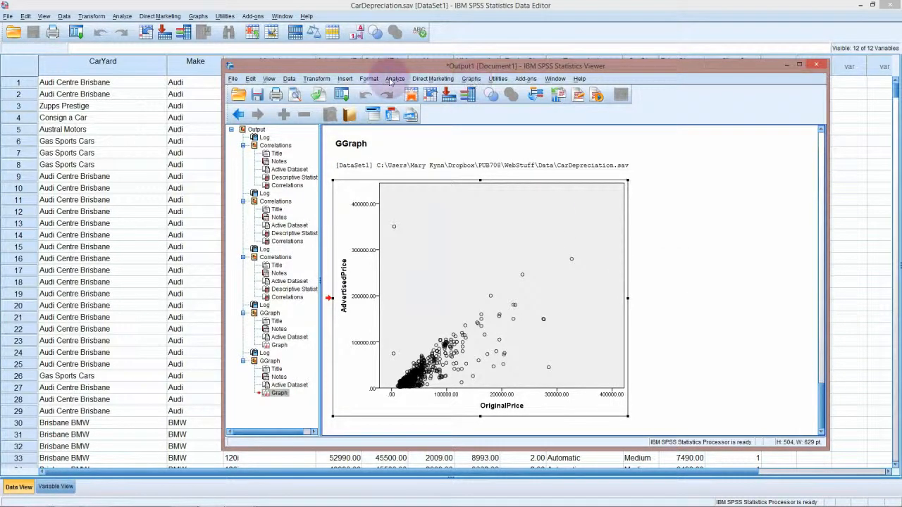
# Step: Open Bivariate Correlations and remove OriginalPrice, Year, KMstravelled, EngineSize and PriceChange
pyautogui.click(395, 78)
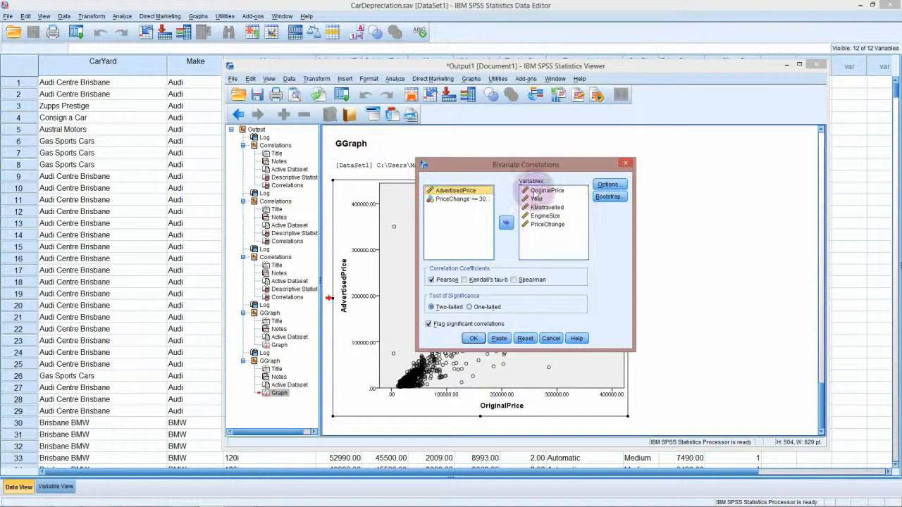
pyautogui.click(505, 222)
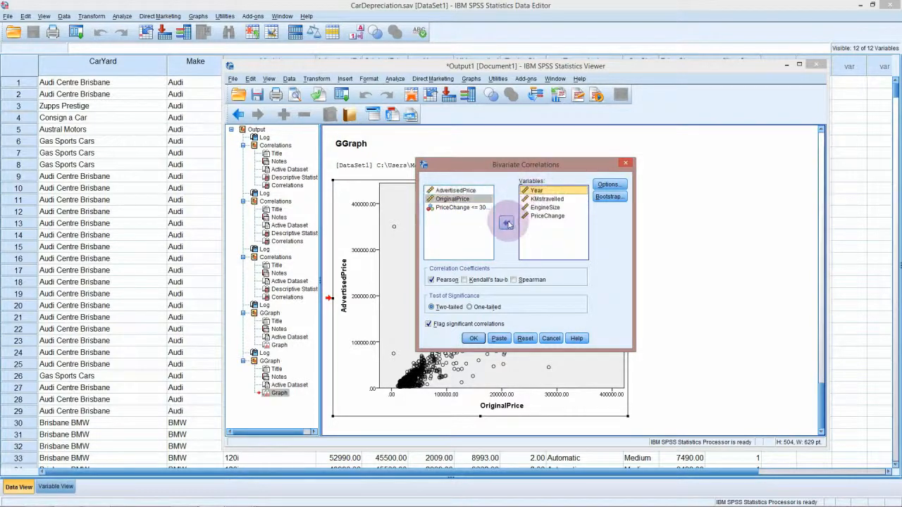
pyautogui.click(506, 223)
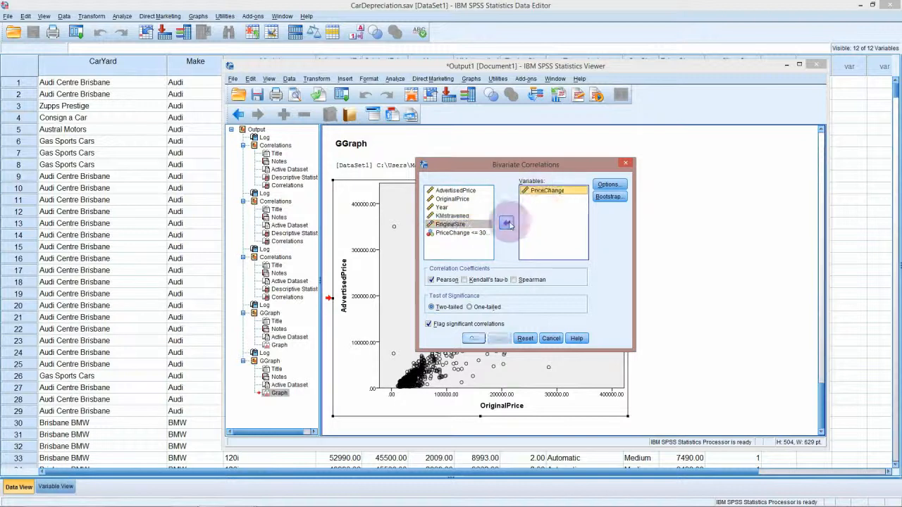
pyautogui.click(506, 224)
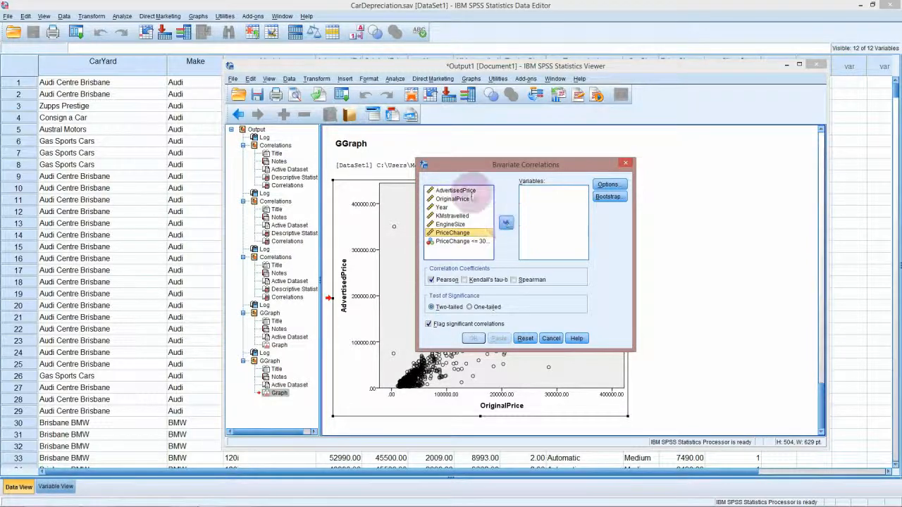
# Step: Move AdvertisedPrice and OriginalPrice into the Variables list
pyautogui.click(455, 190)
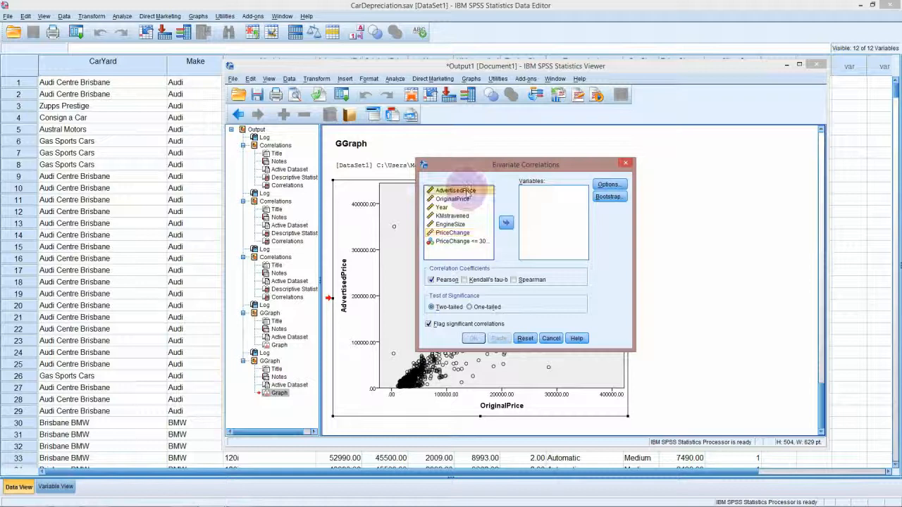
pyautogui.click(451, 199)
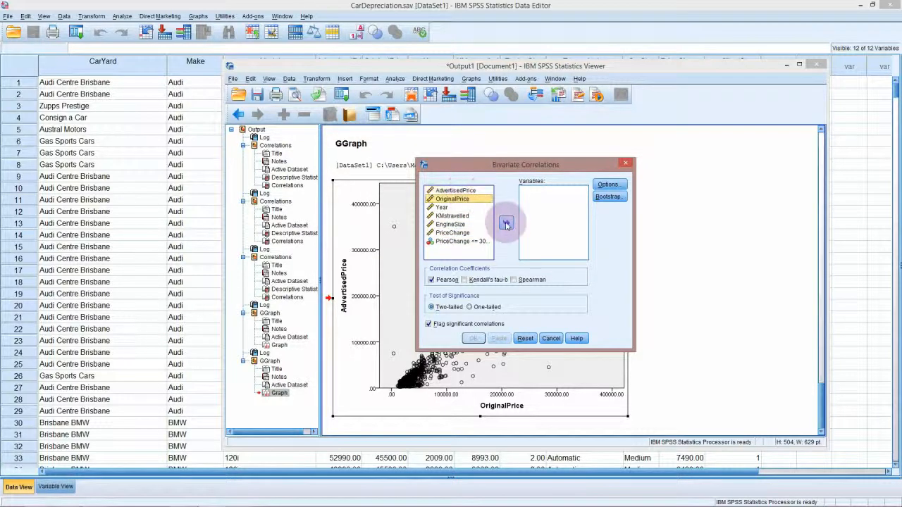
pyautogui.click(506, 223)
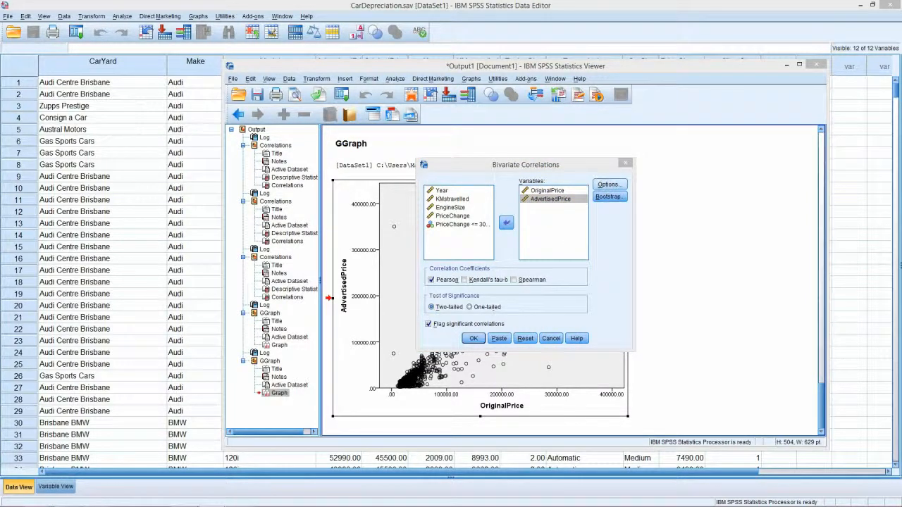
# Step: Enable Means and standard deviations in Options and run the price correlation
pyautogui.click(607, 184)
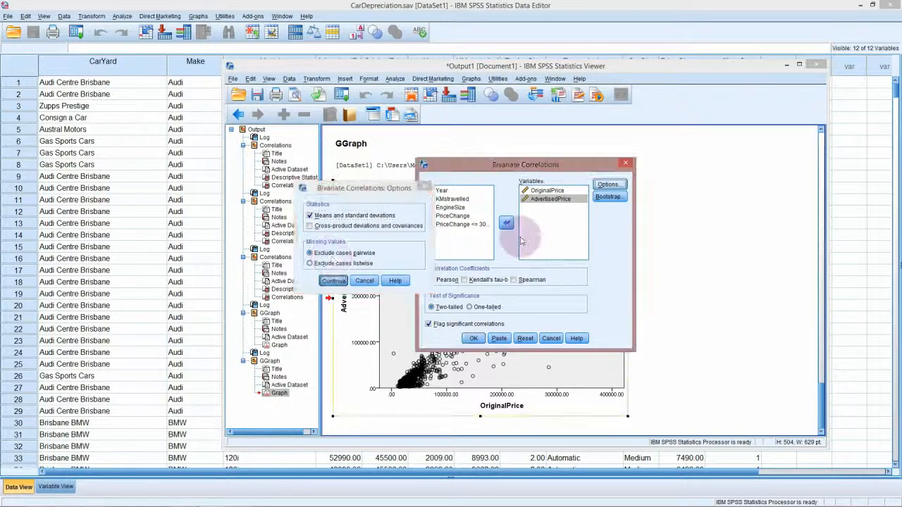
pyautogui.click(333, 281)
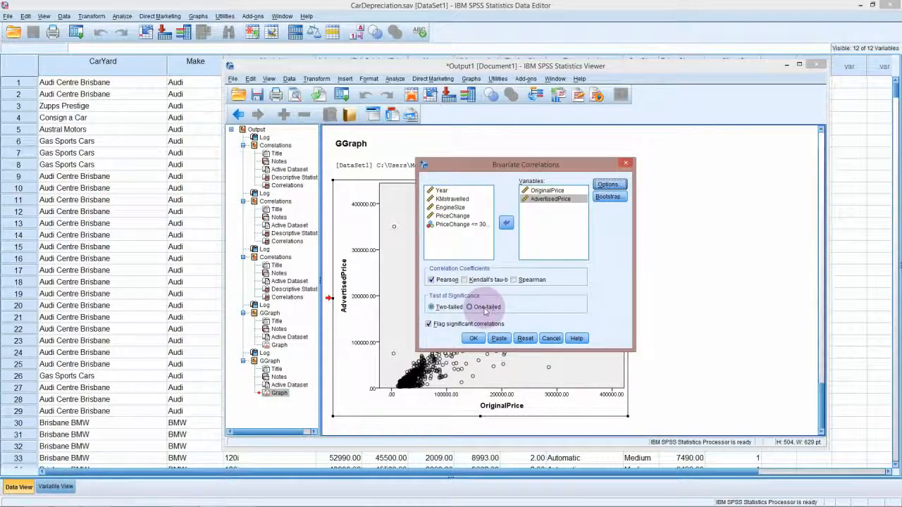
pyautogui.click(431, 307)
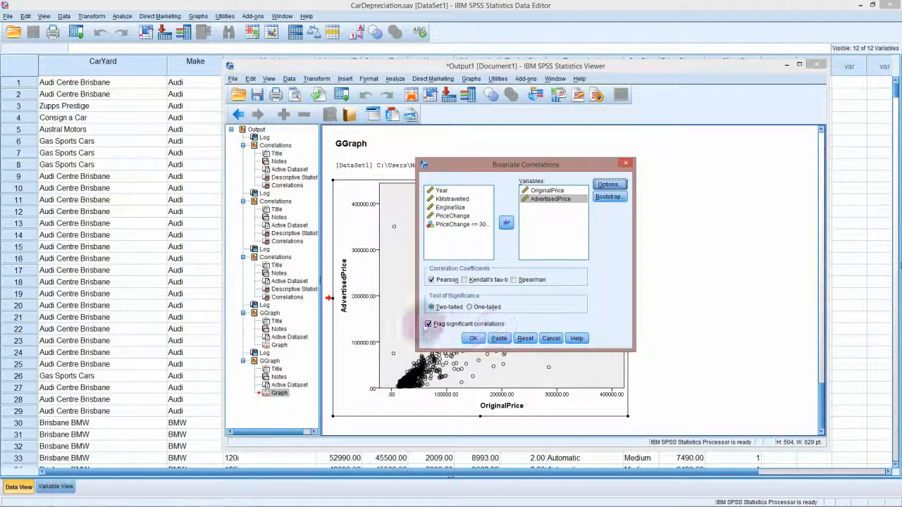
pyautogui.click(473, 339)
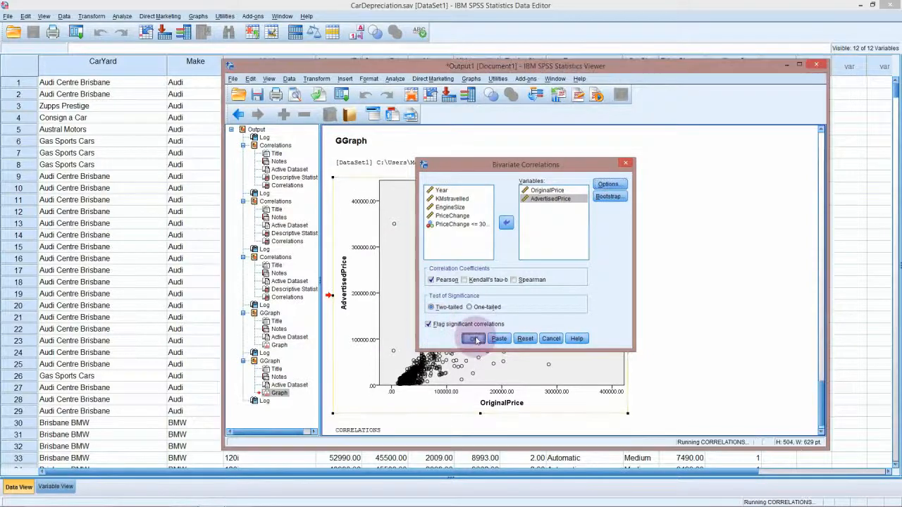
pyautogui.click(474, 338)
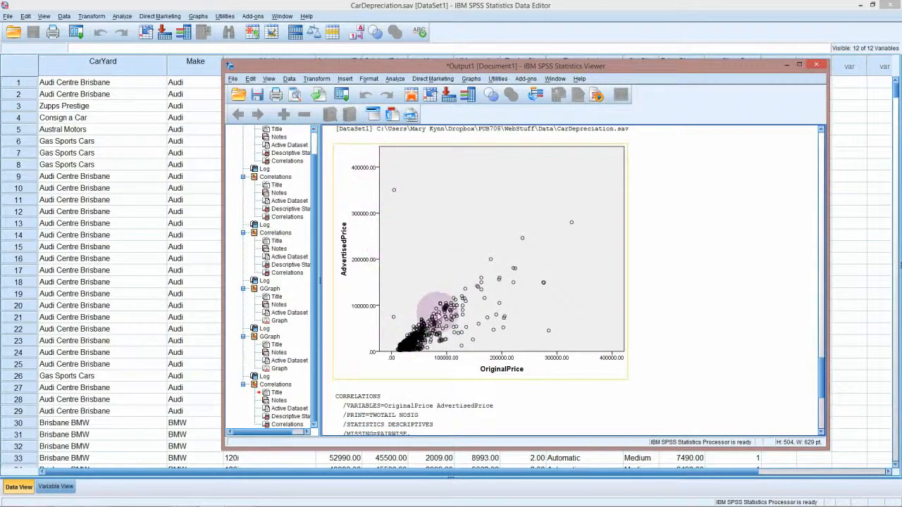
pyautogui.moveTo(586, 213)
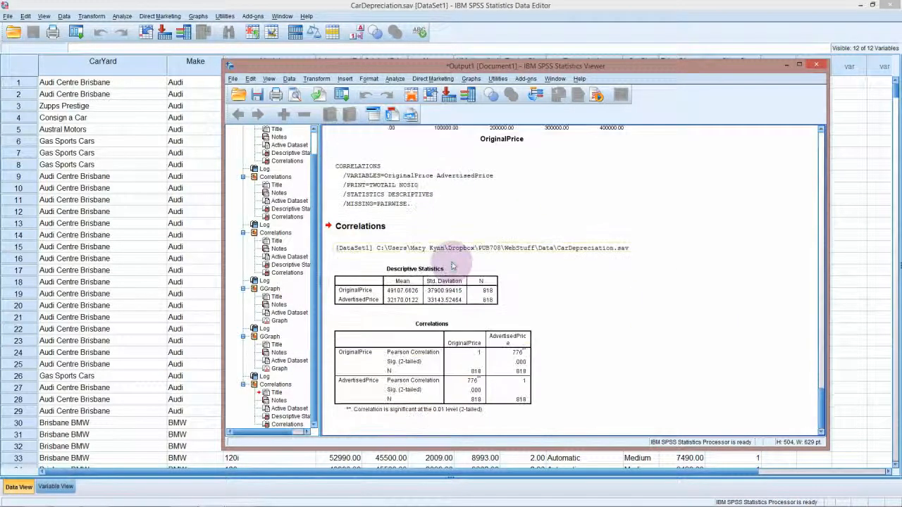
pyautogui.click(481, 361)
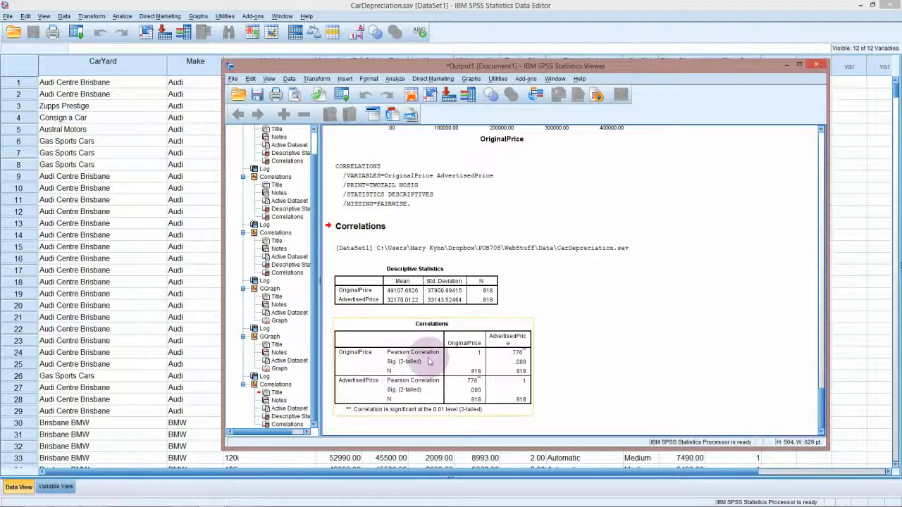
pyautogui.moveTo(430, 359)
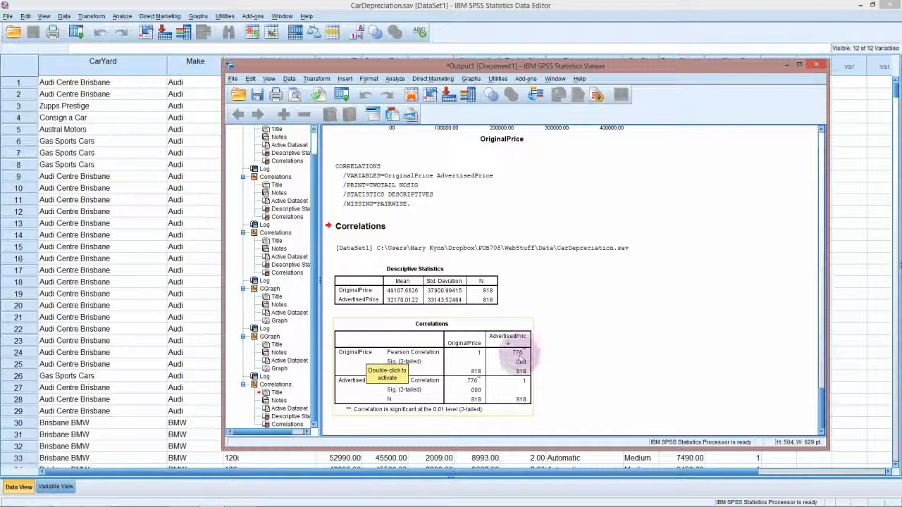
pyautogui.moveTo(504, 358)
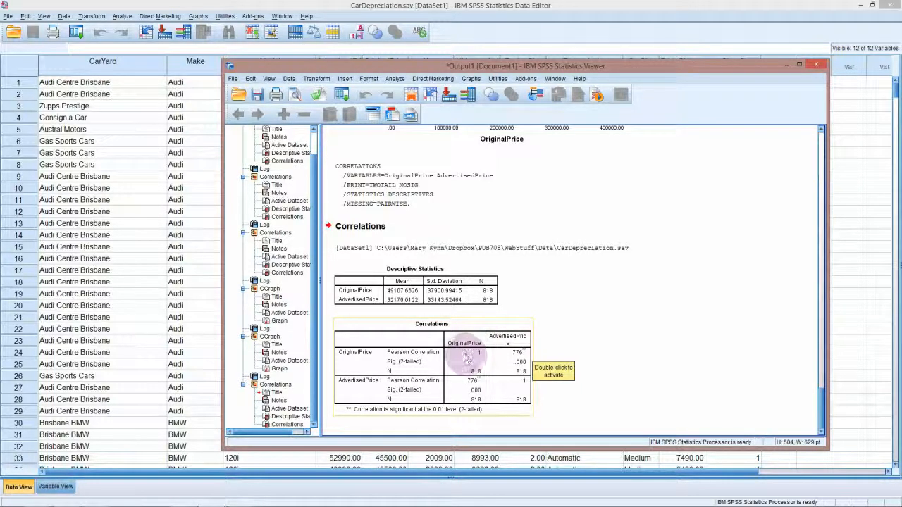
pyautogui.moveTo(479, 356)
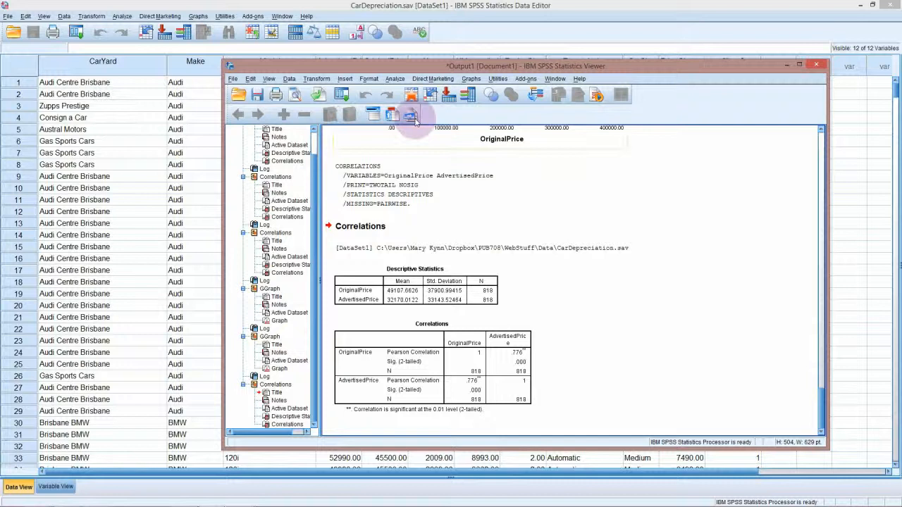
# Step: Recall Bivariate Correlations, add EngineSize to the variables and run the five-variable matrix
pyautogui.click(394, 78)
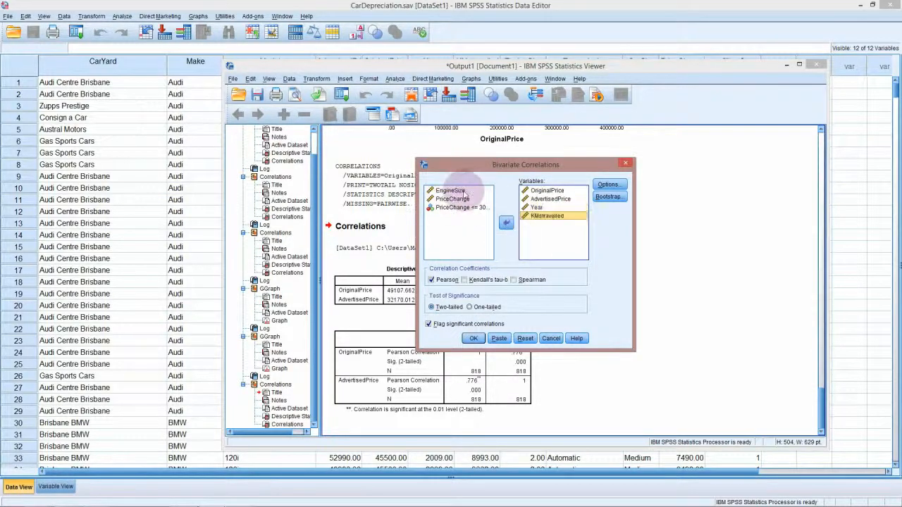
pyautogui.click(505, 222)
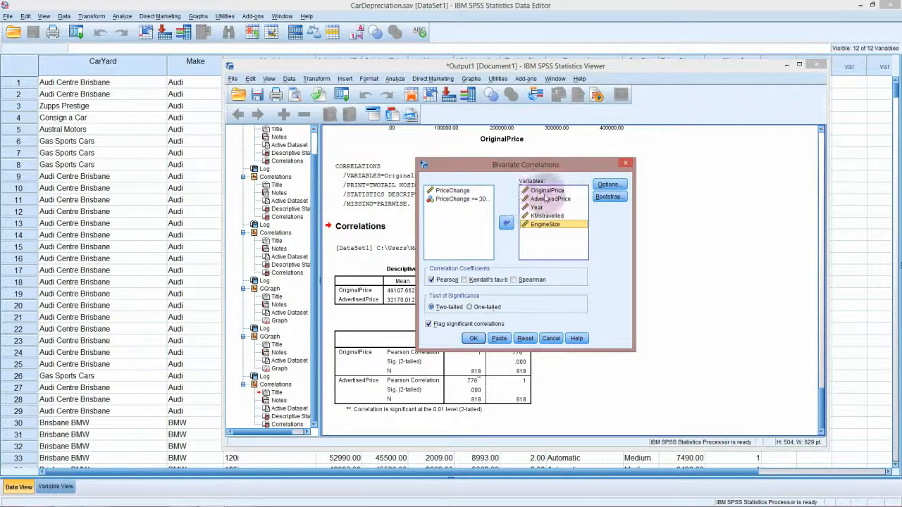
pyautogui.click(453, 190)
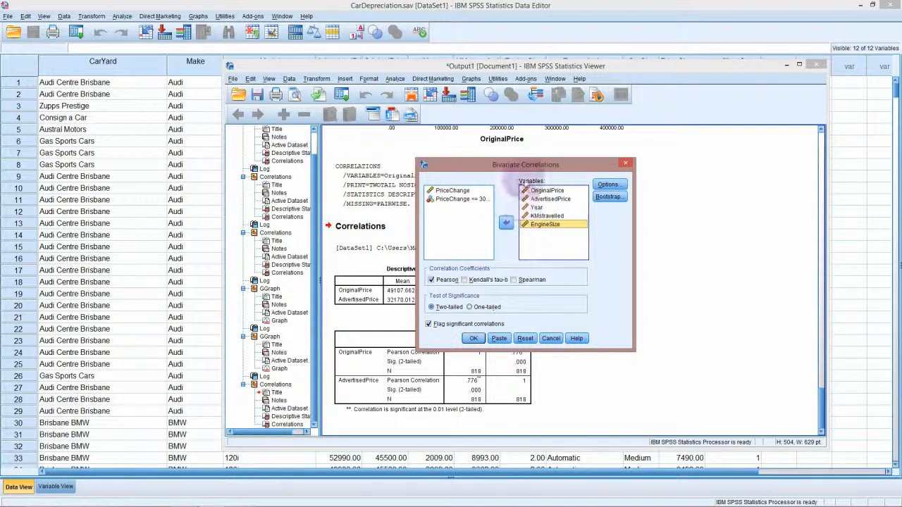
pyautogui.click(473, 338)
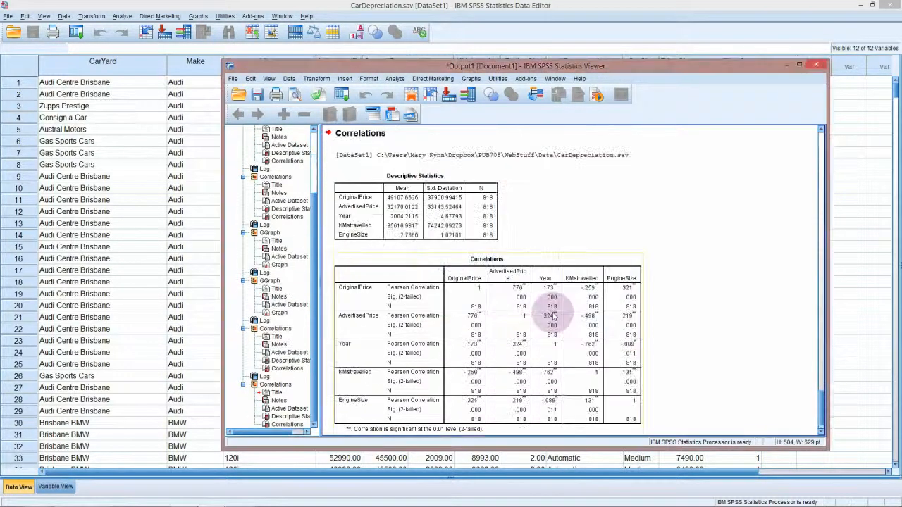
pyautogui.scroll(-3)
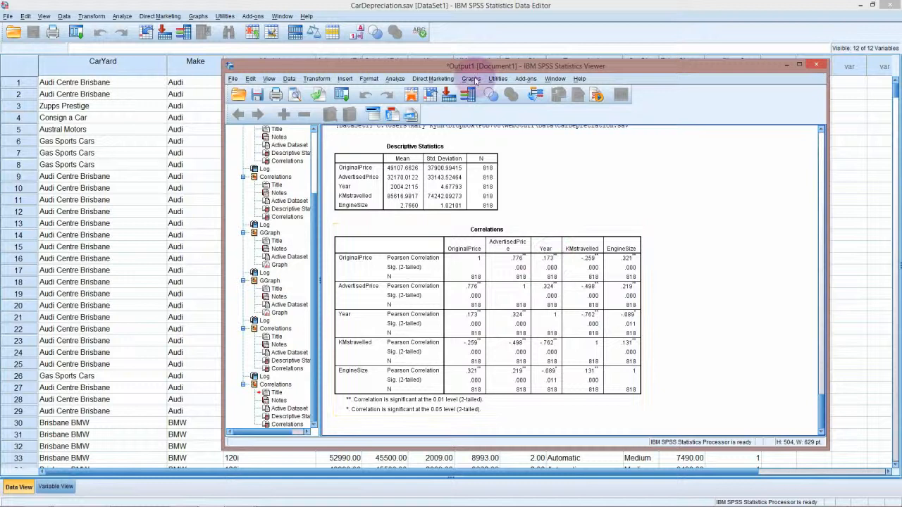
# Step: Build and run a scatter plot with OriginalPrice on Y and Year on X
pyautogui.click(470, 78)
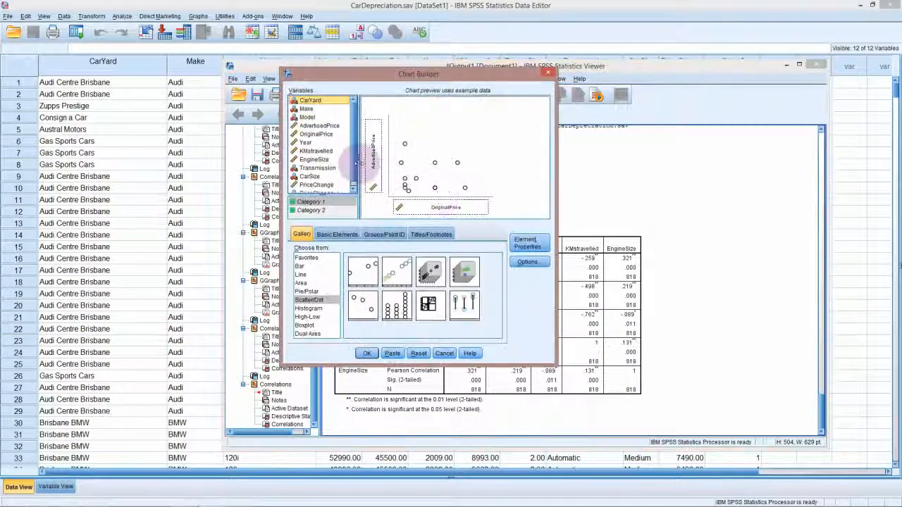
pyautogui.click(305, 141)
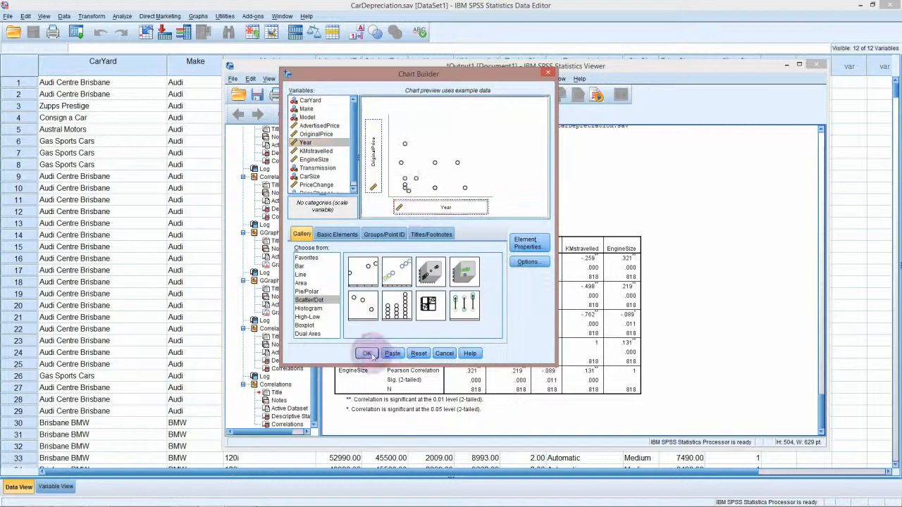
pyautogui.click(367, 353)
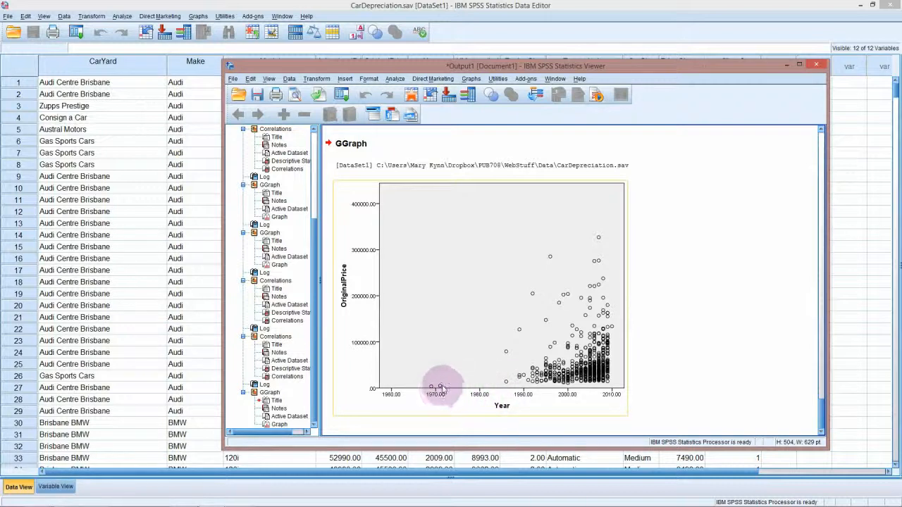
pyautogui.moveTo(493, 394)
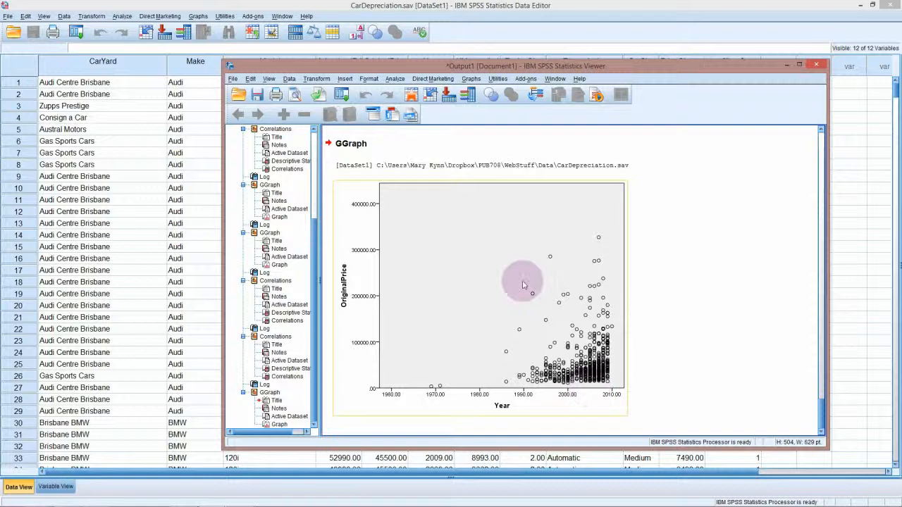
pyautogui.moveTo(564, 269)
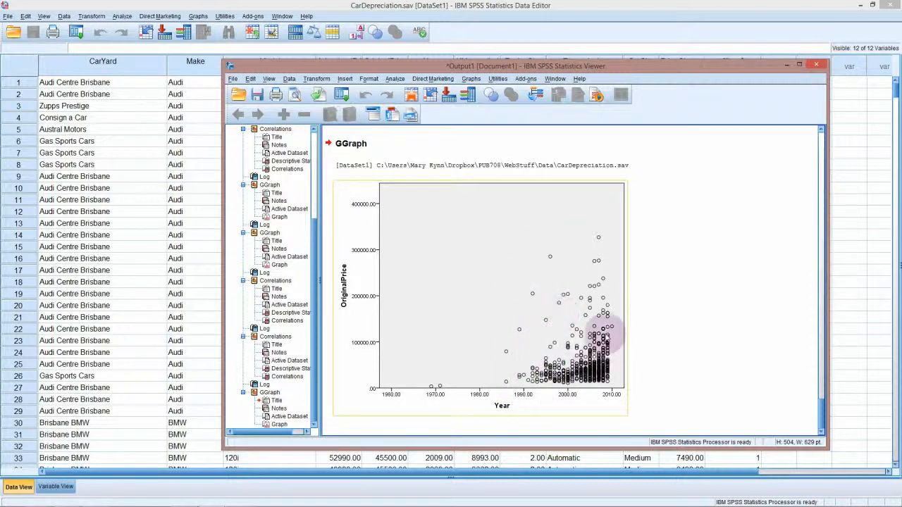
pyautogui.moveTo(592, 254)
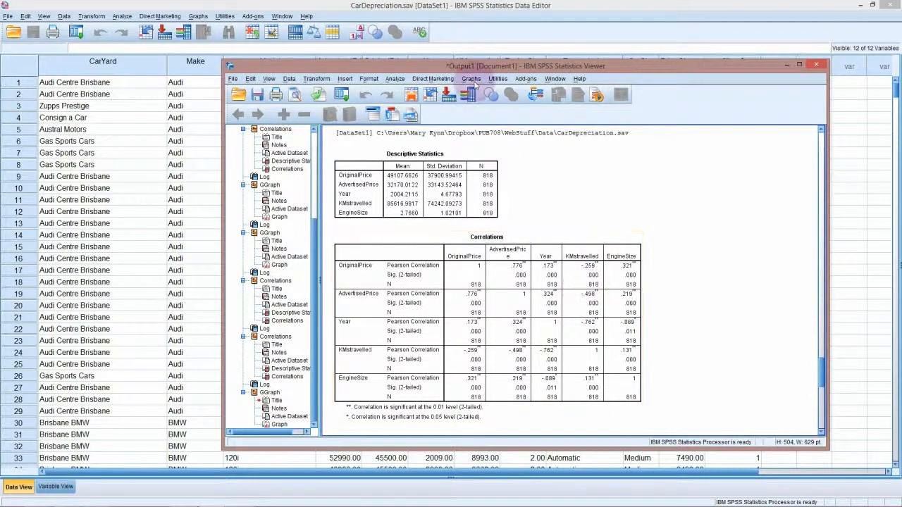
# Step: Build and run a scatter of OriginalPrice and AdvertisedPrice against KMstravelled
pyautogui.click(471, 78)
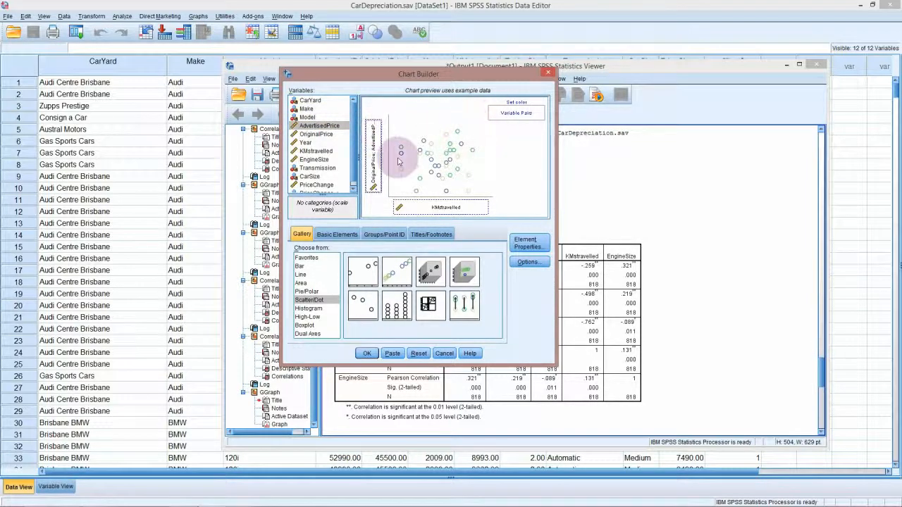
pyautogui.click(366, 353)
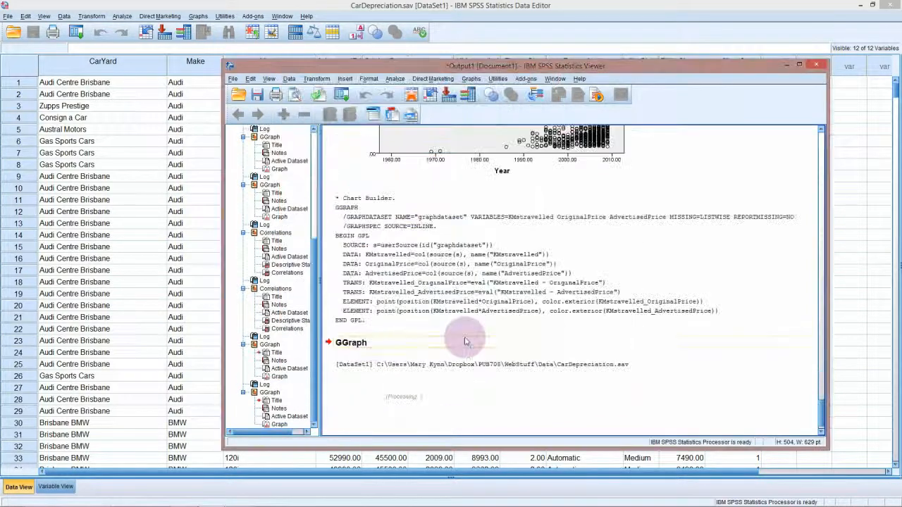
# Step: Scroll the Output Viewer down to inspect the KMstravelled scatter plot of both prices
pyautogui.scroll(-3)
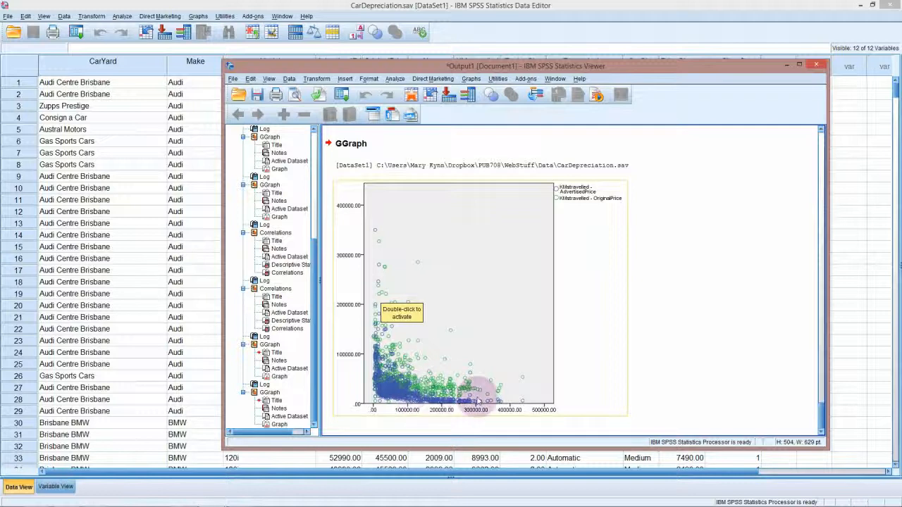
pyautogui.moveTo(374, 227)
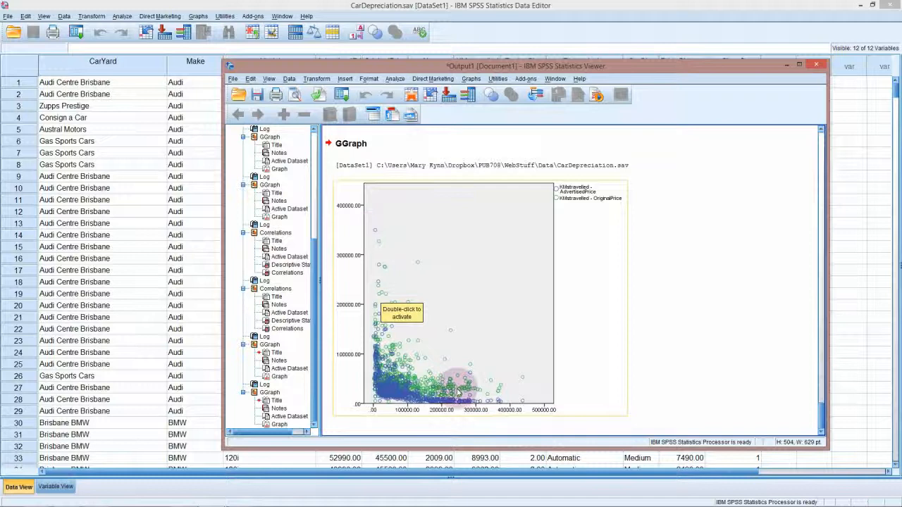
pyautogui.moveTo(413, 354)
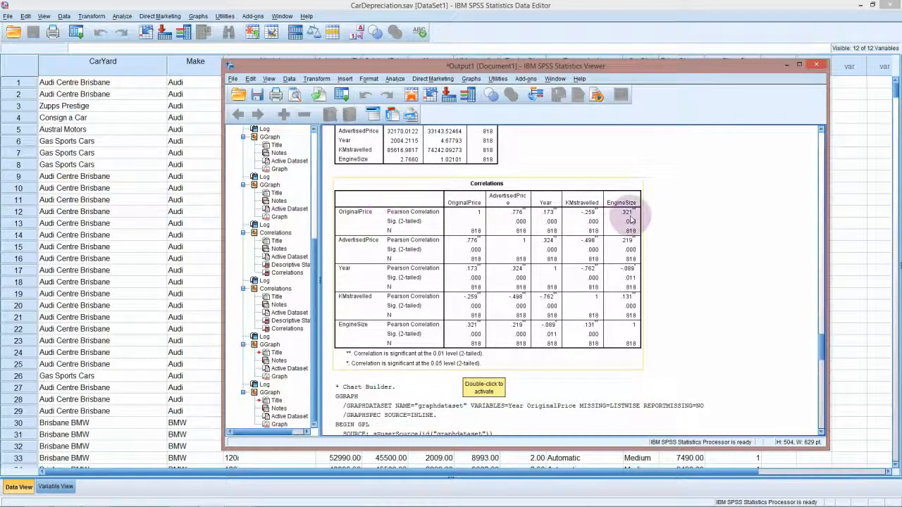
pyautogui.moveTo(486, 94)
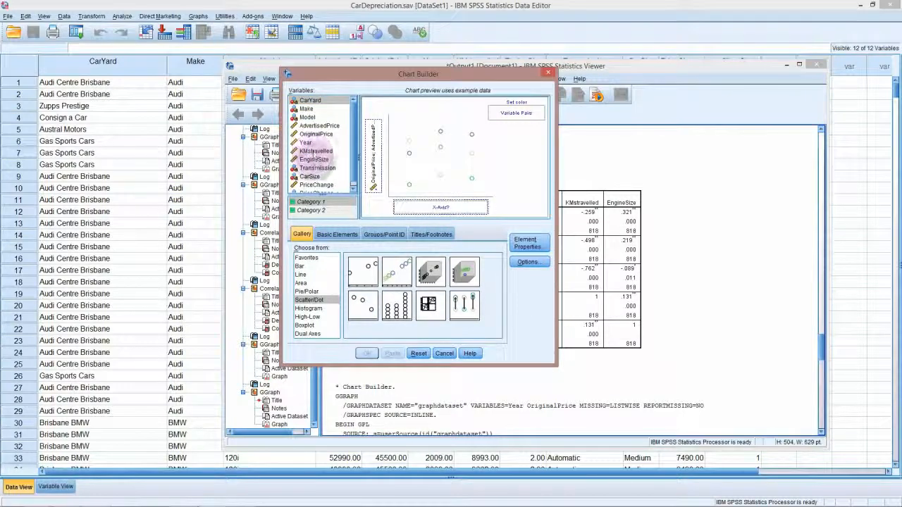
# Step: Place EngineSize on the X axis and build the OriginalPrice and AdvertisedPrice scatter
pyautogui.click(314, 159)
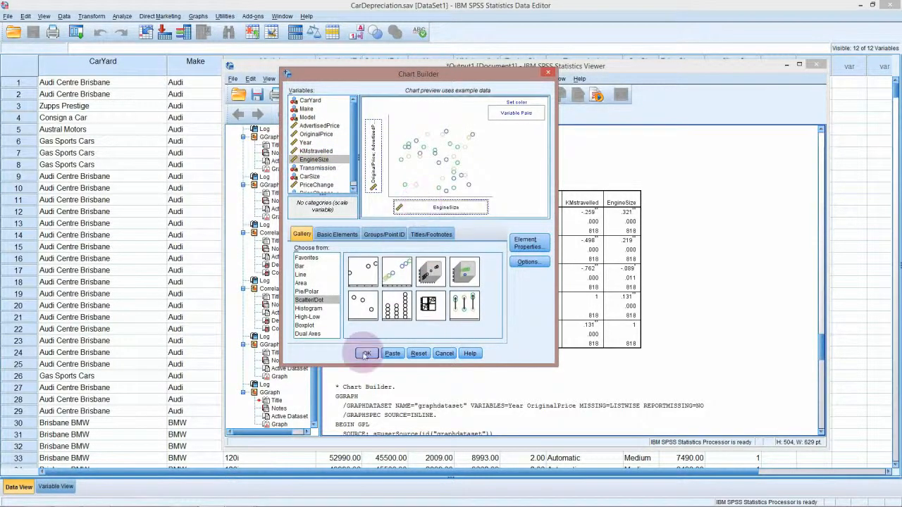
pyautogui.click(366, 353)
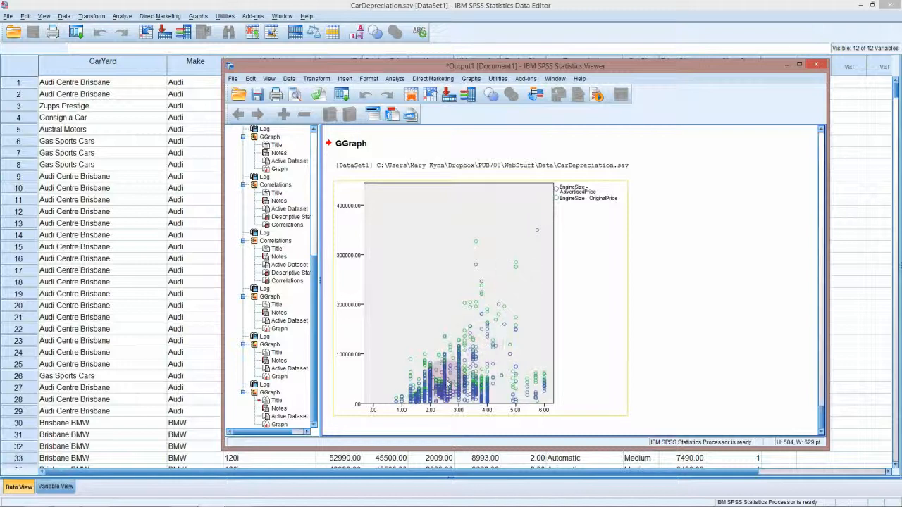
pyautogui.moveTo(506, 294)
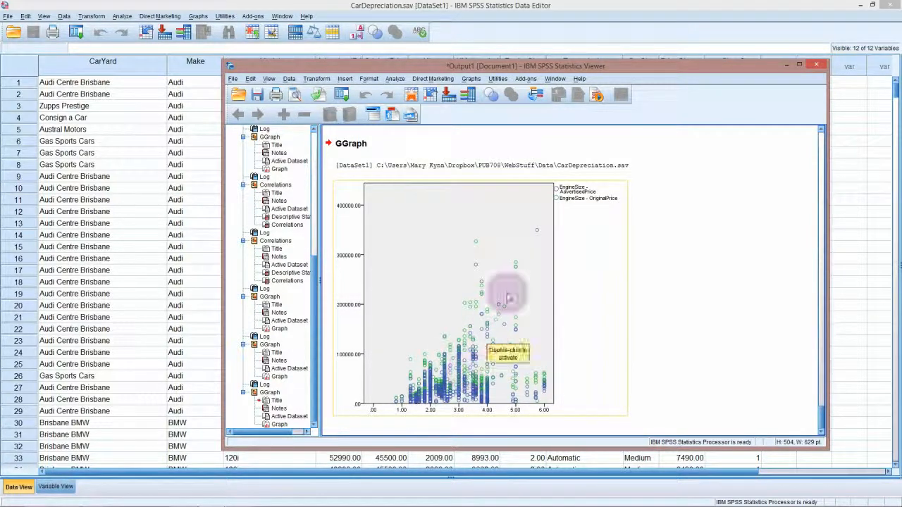
pyautogui.moveTo(503, 334)
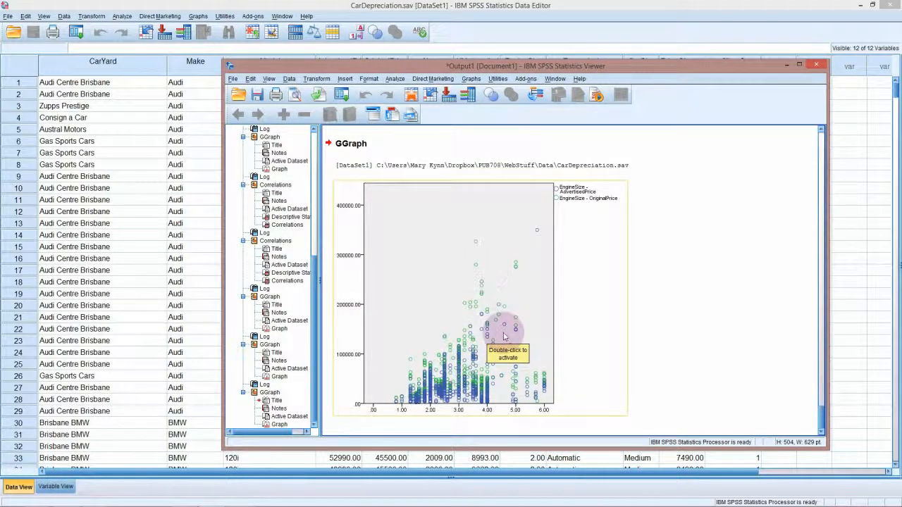